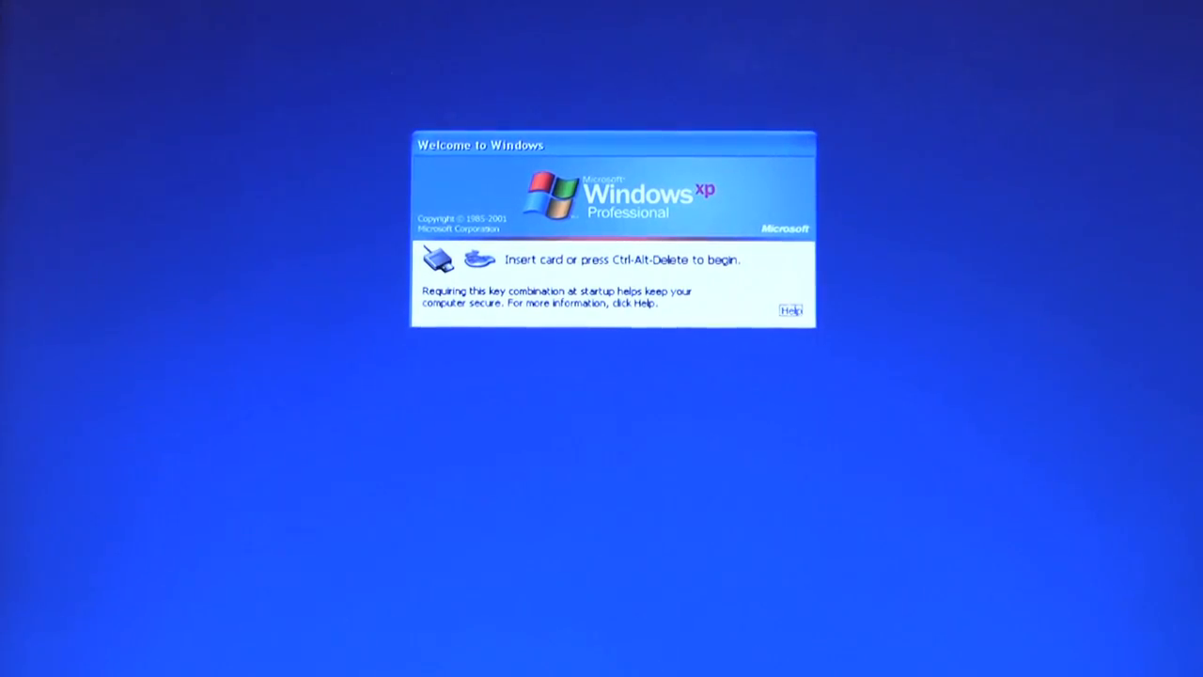
- Log on to Windows XP by entering the account password and confirming
key(ctrl+alt+delete)
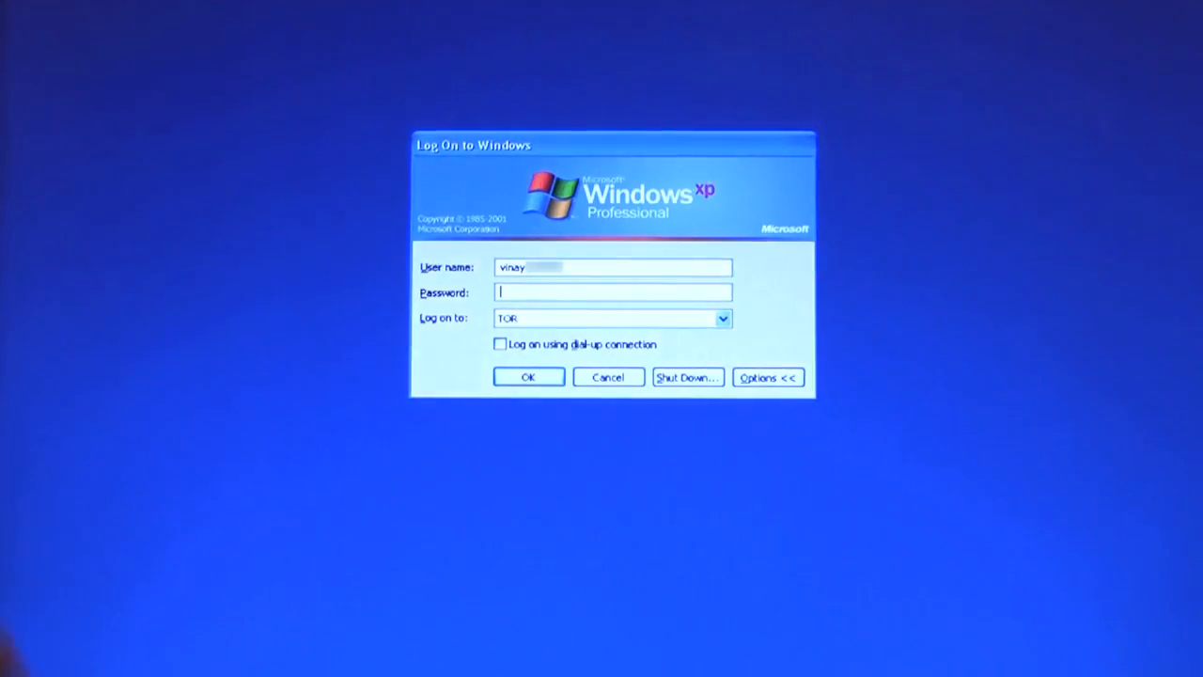
text(•)
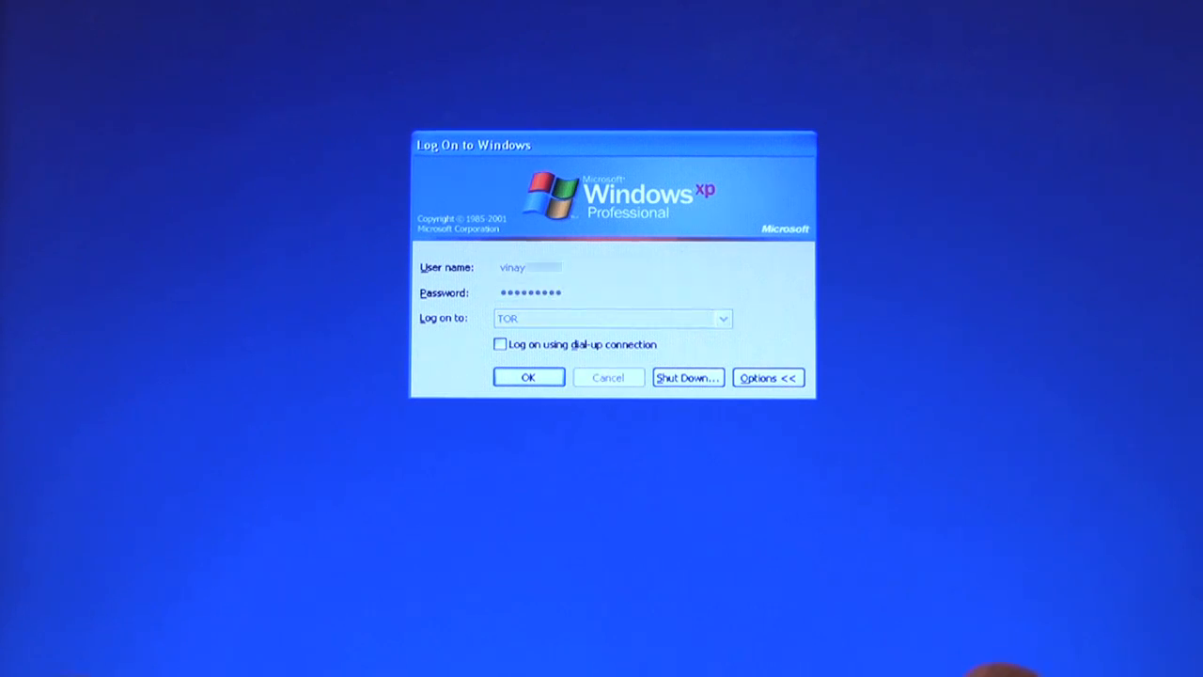
click(529, 376)
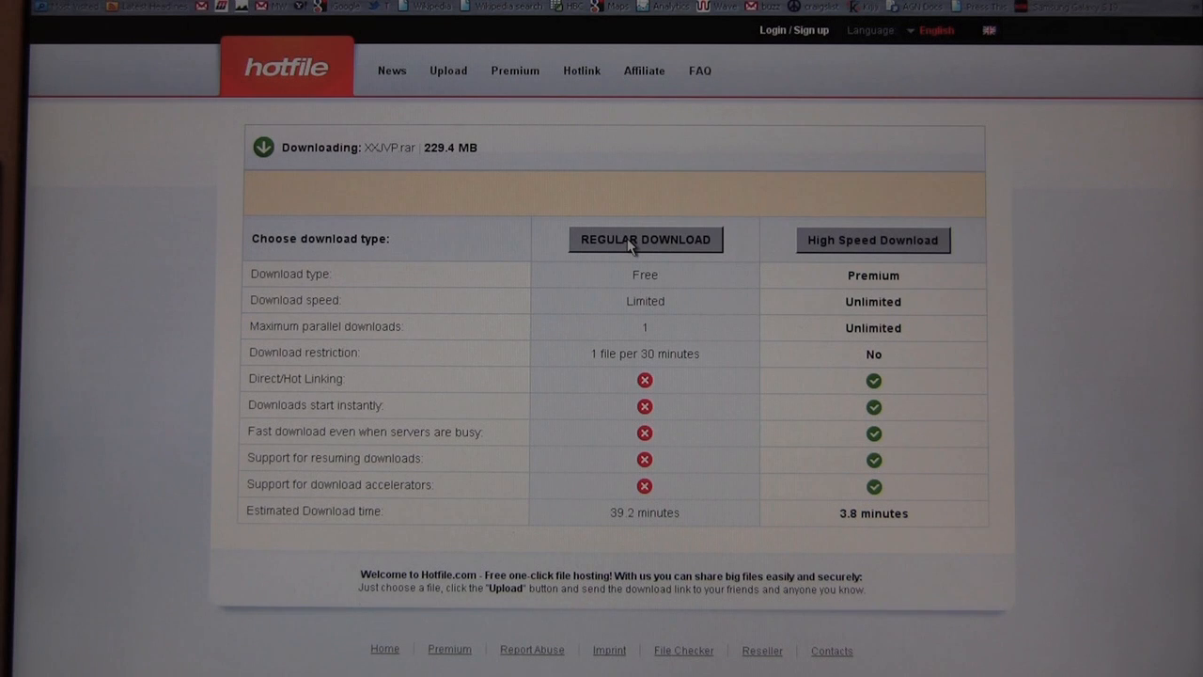
- Start the free Regular Download of the 229.4 MB firmware .rar archive
click(645, 241)
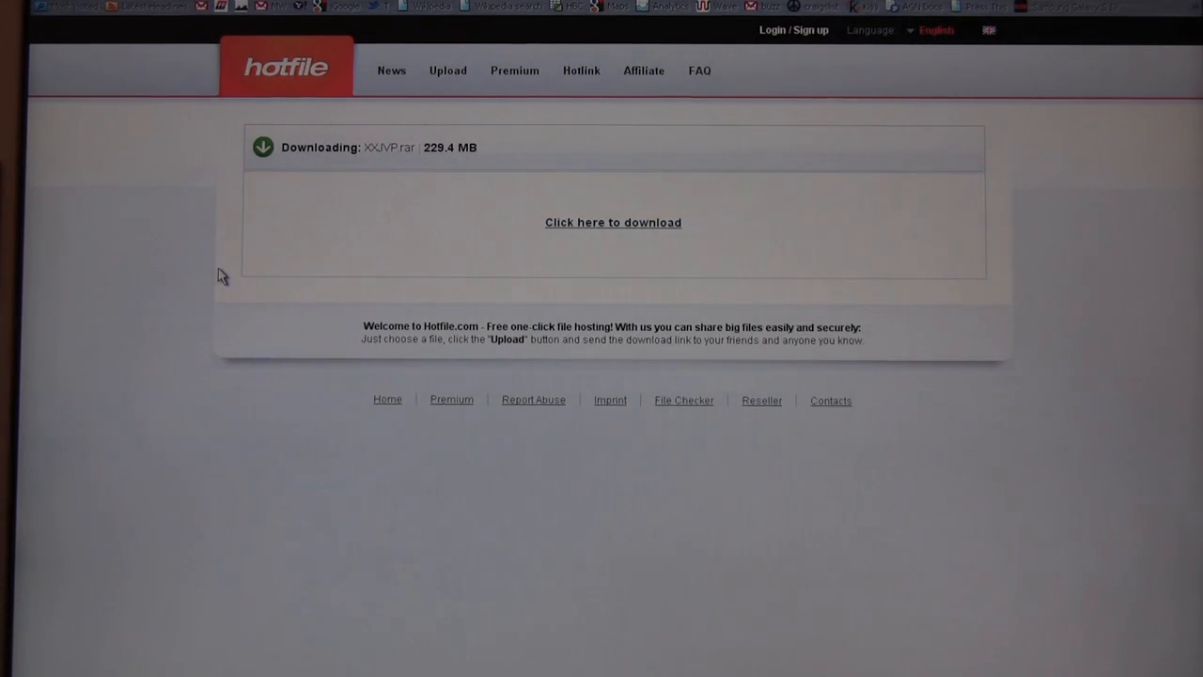
mouse_move(592, 229)
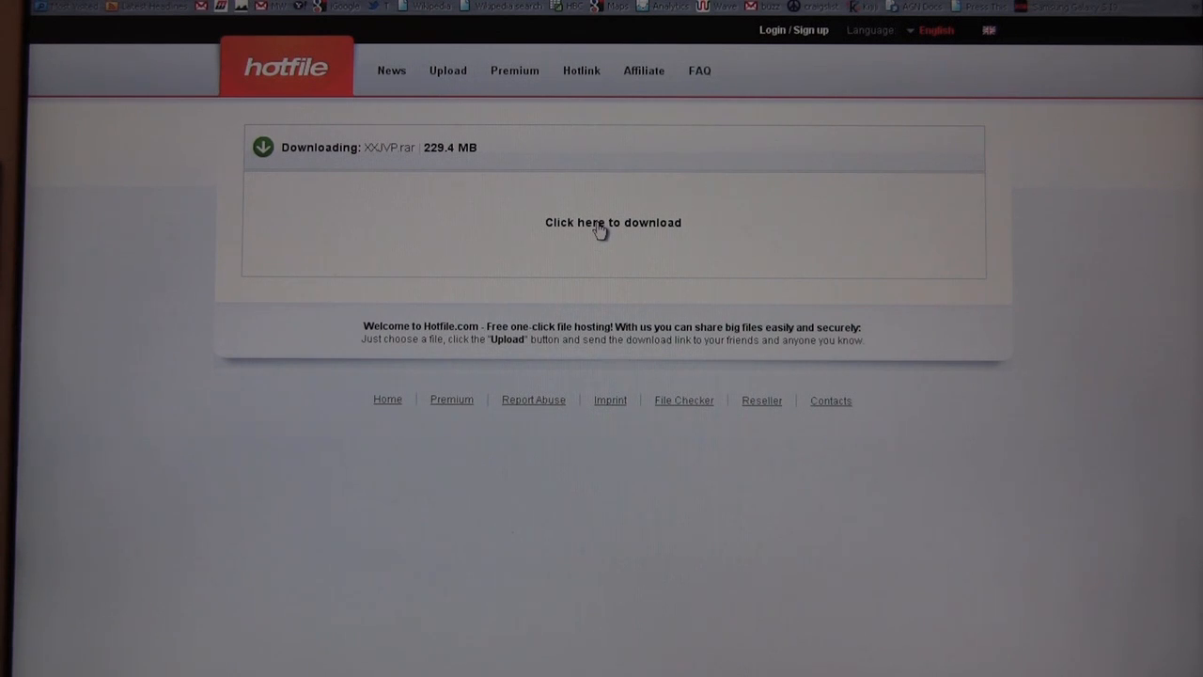
click(613, 222)
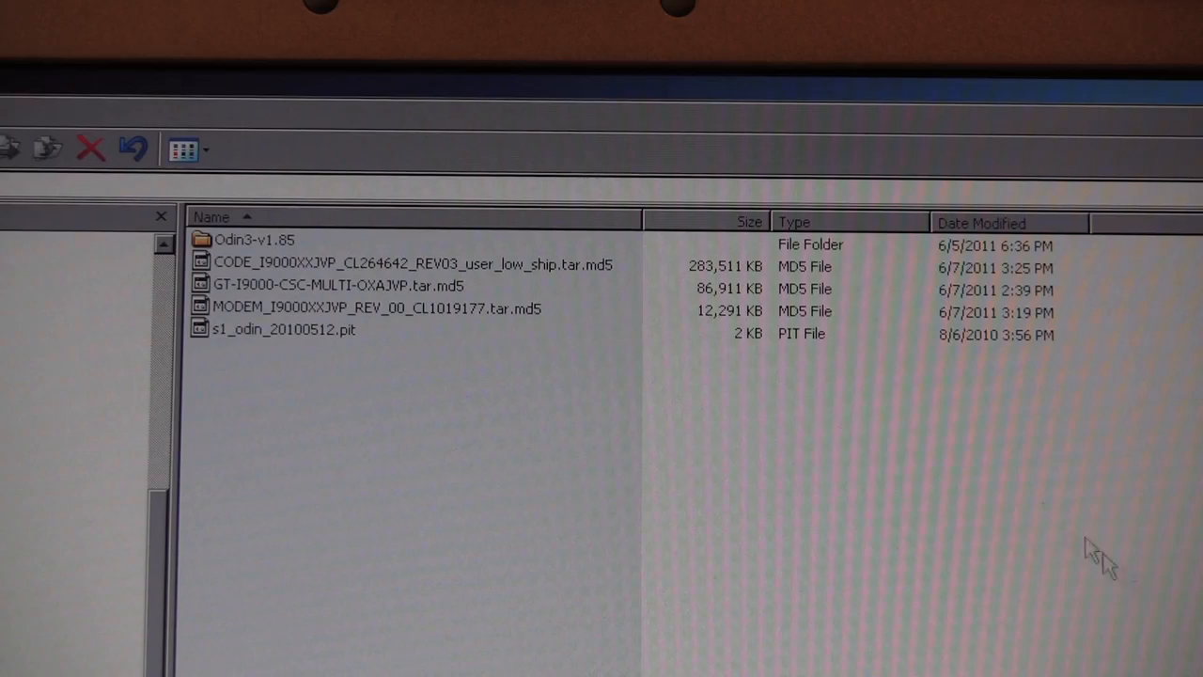
mouse_move(812, 538)
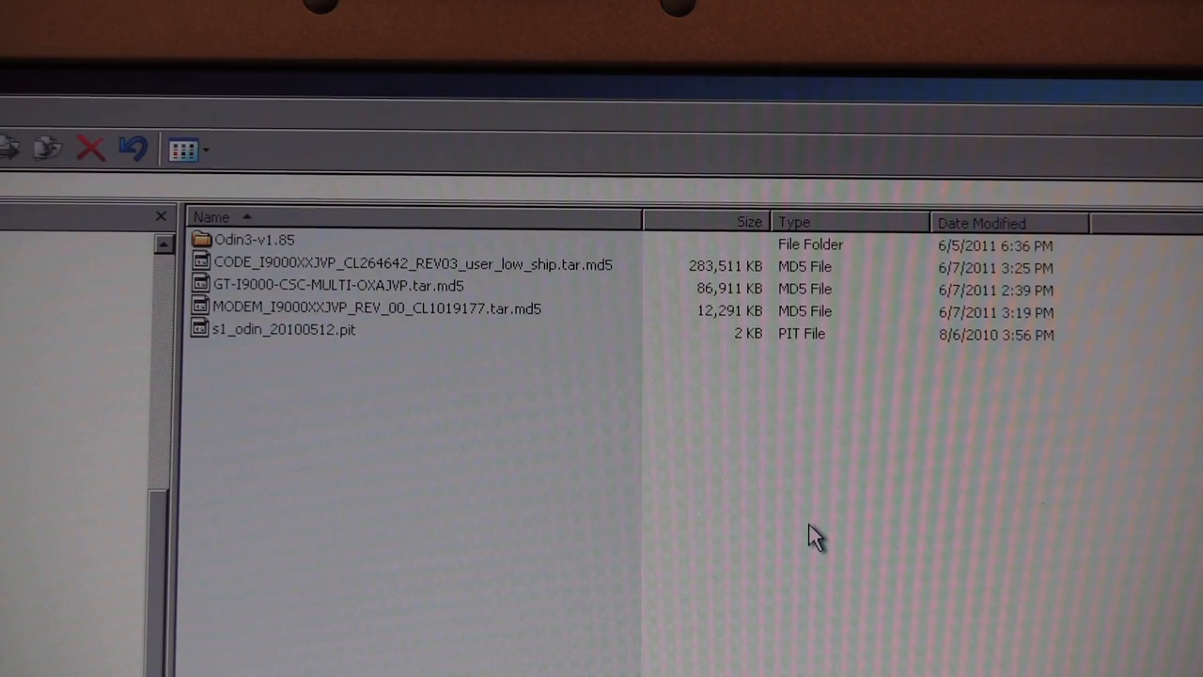
mouse_move(417, 267)
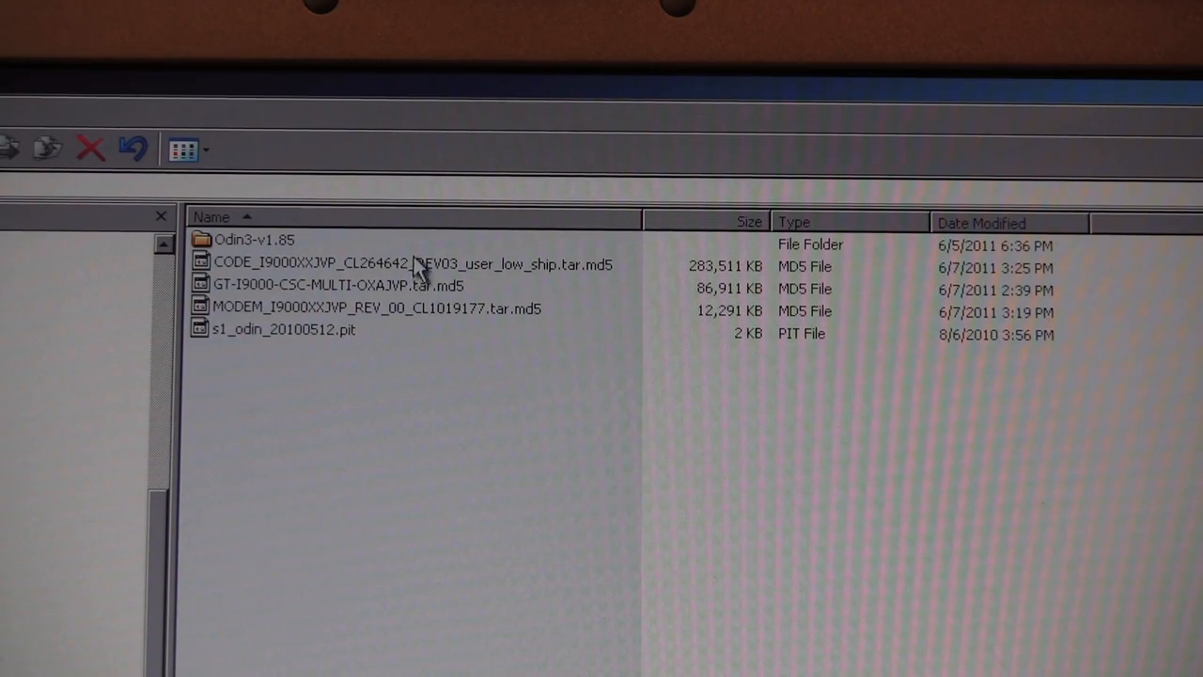
mouse_move(433, 308)
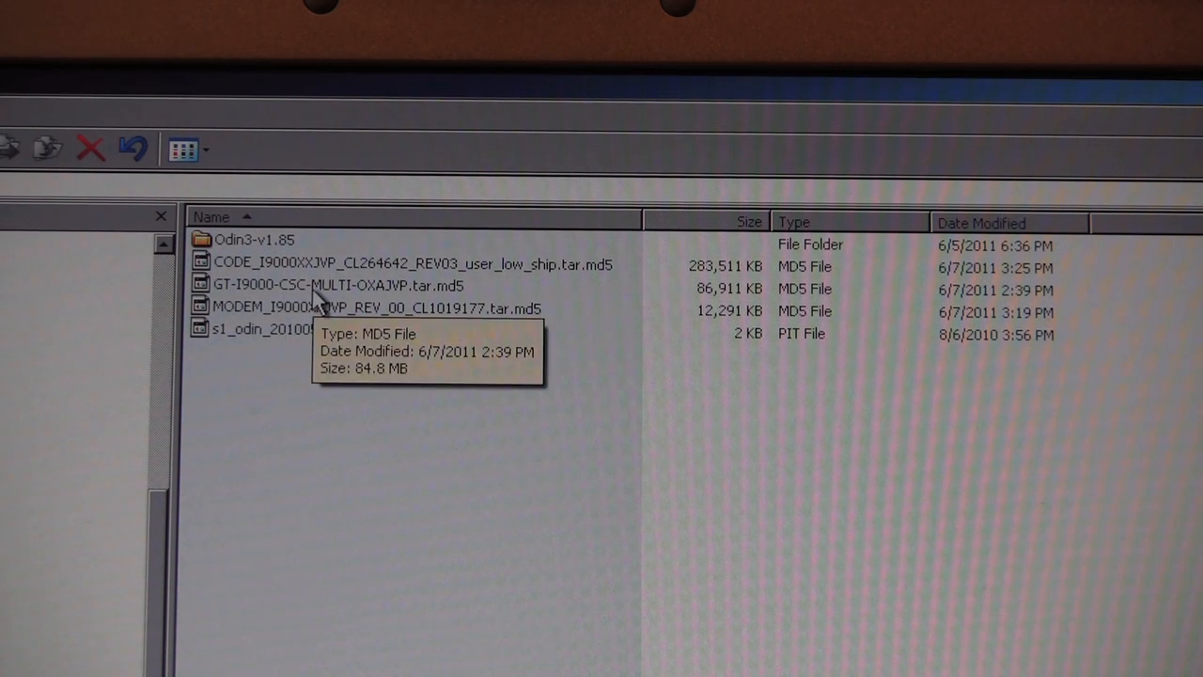
mouse_move(714, 310)
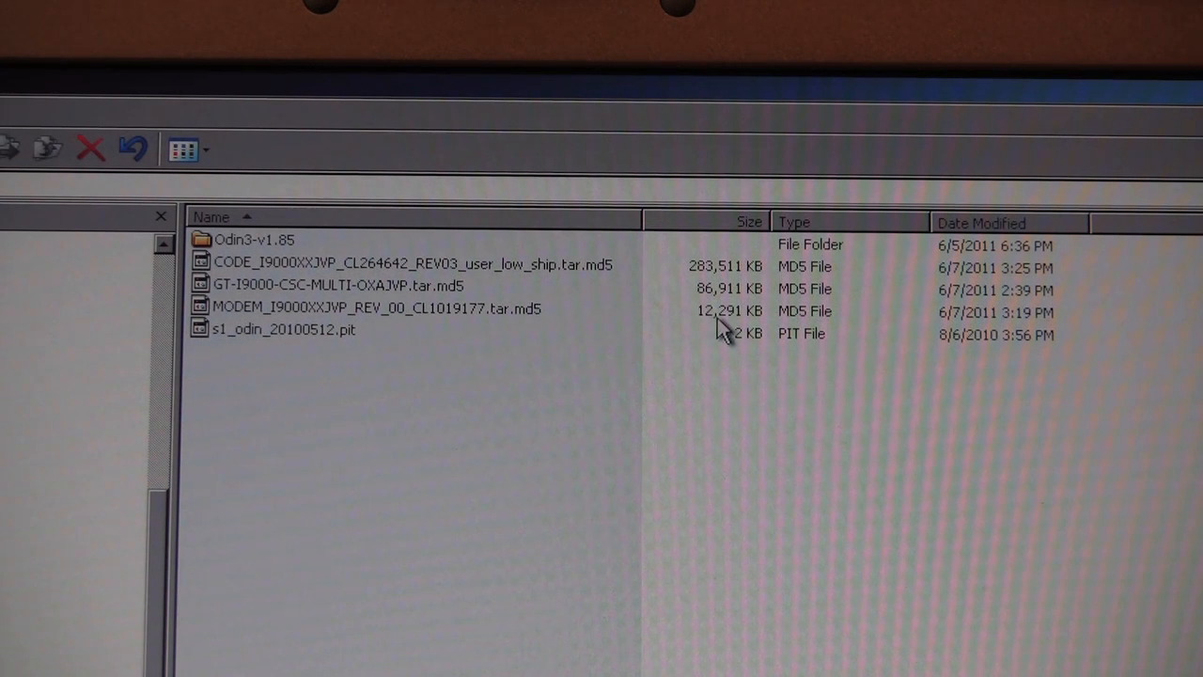
mouse_move(723, 338)
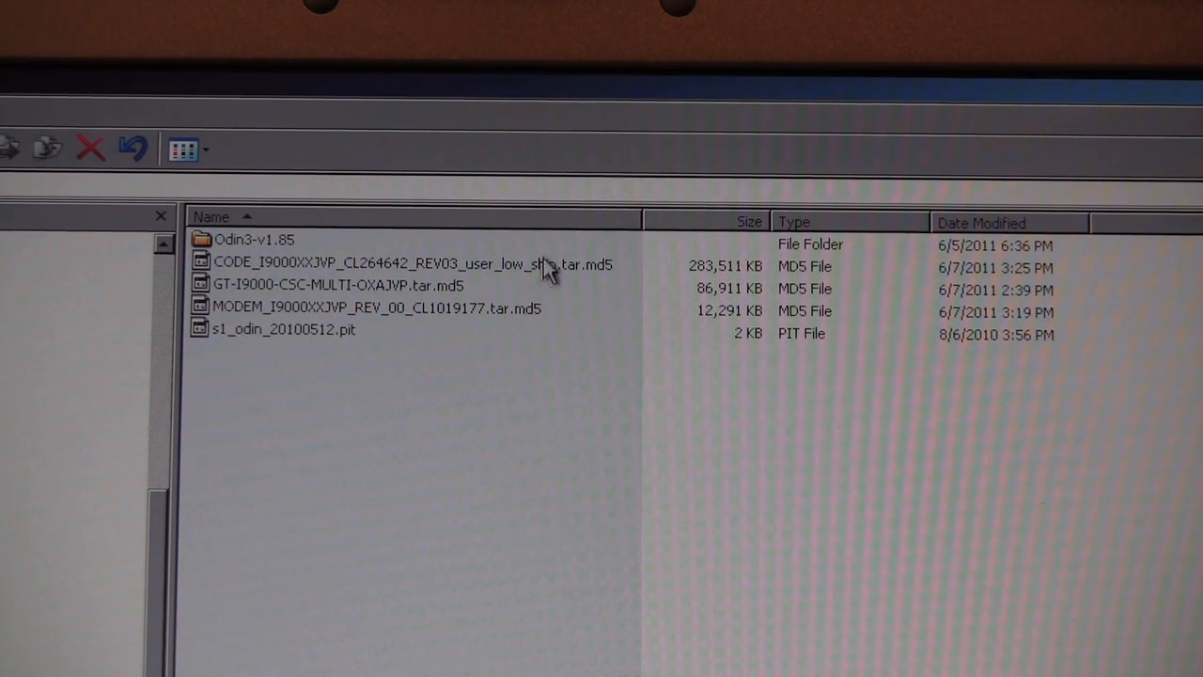
mouse_move(534, 312)
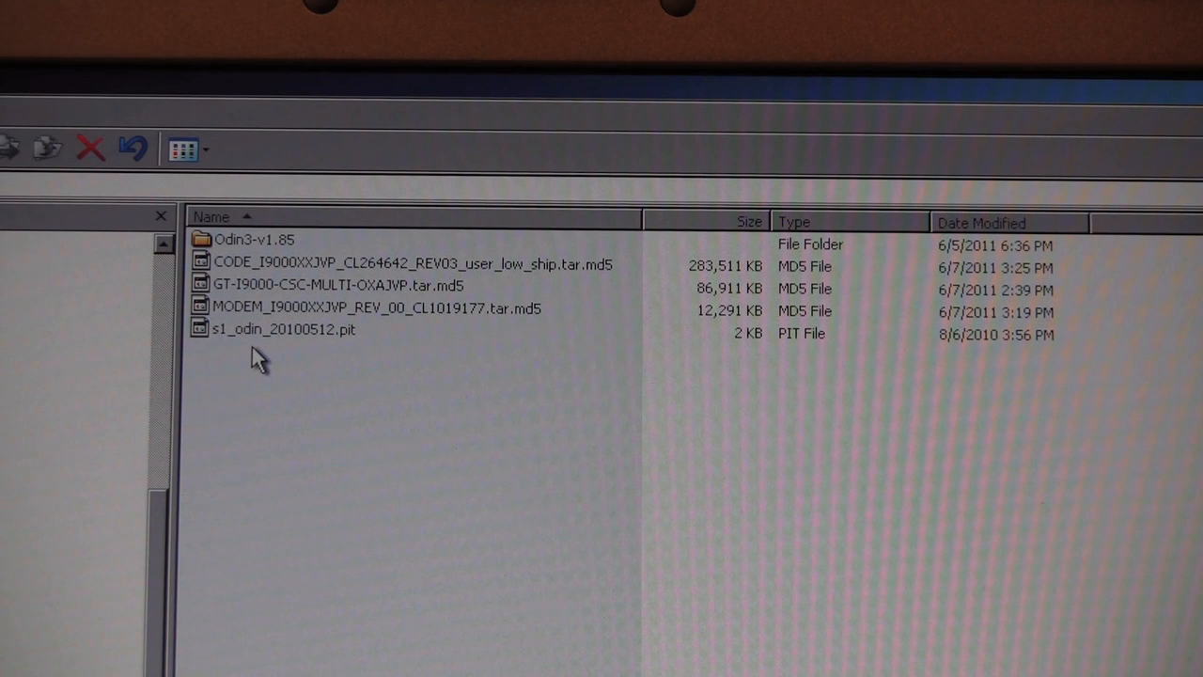
mouse_move(315, 338)
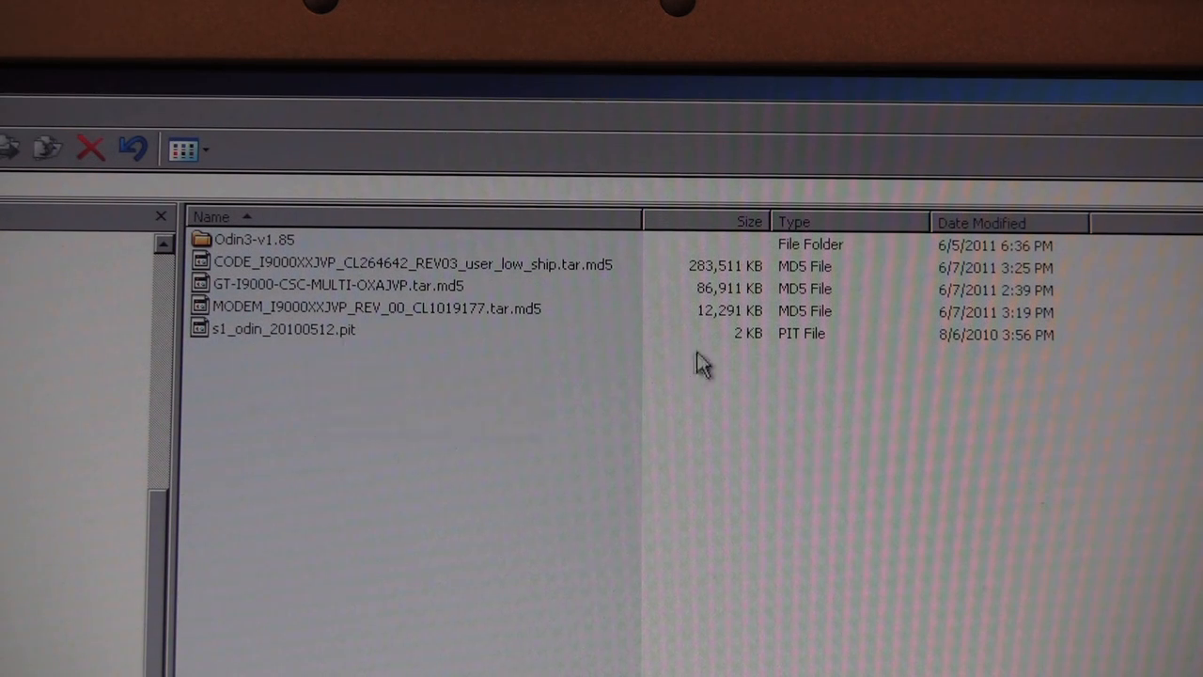
mouse_move(517, 366)
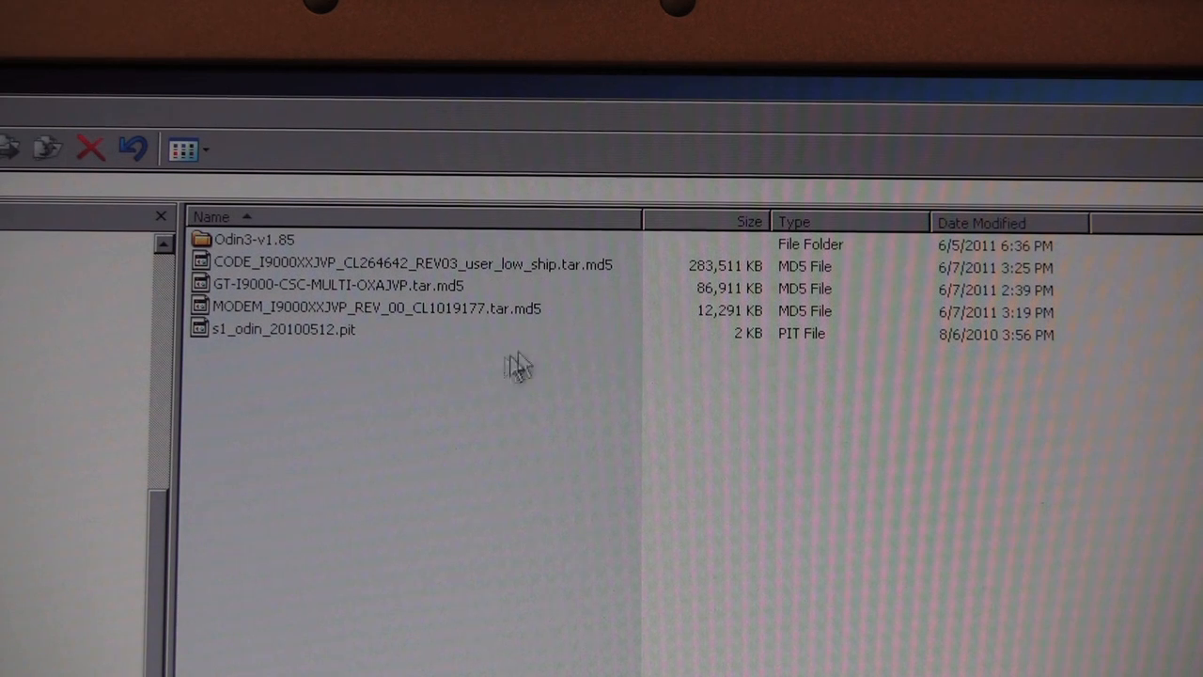
mouse_move(254, 239)
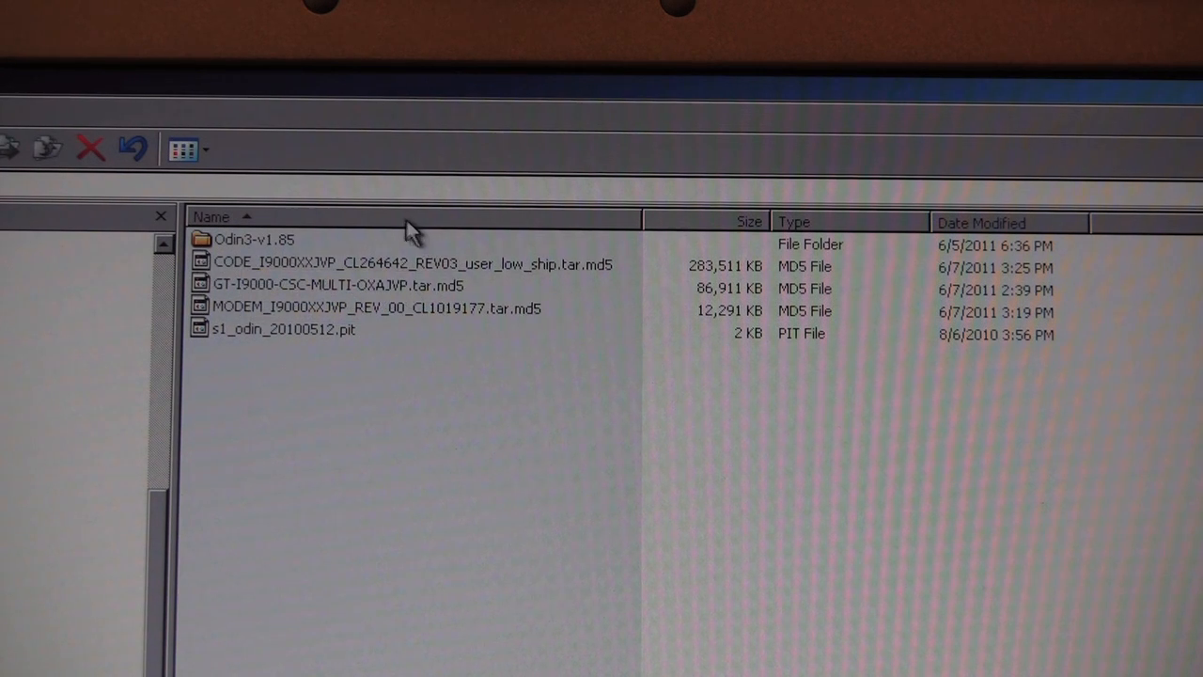
mouse_move(564, 470)
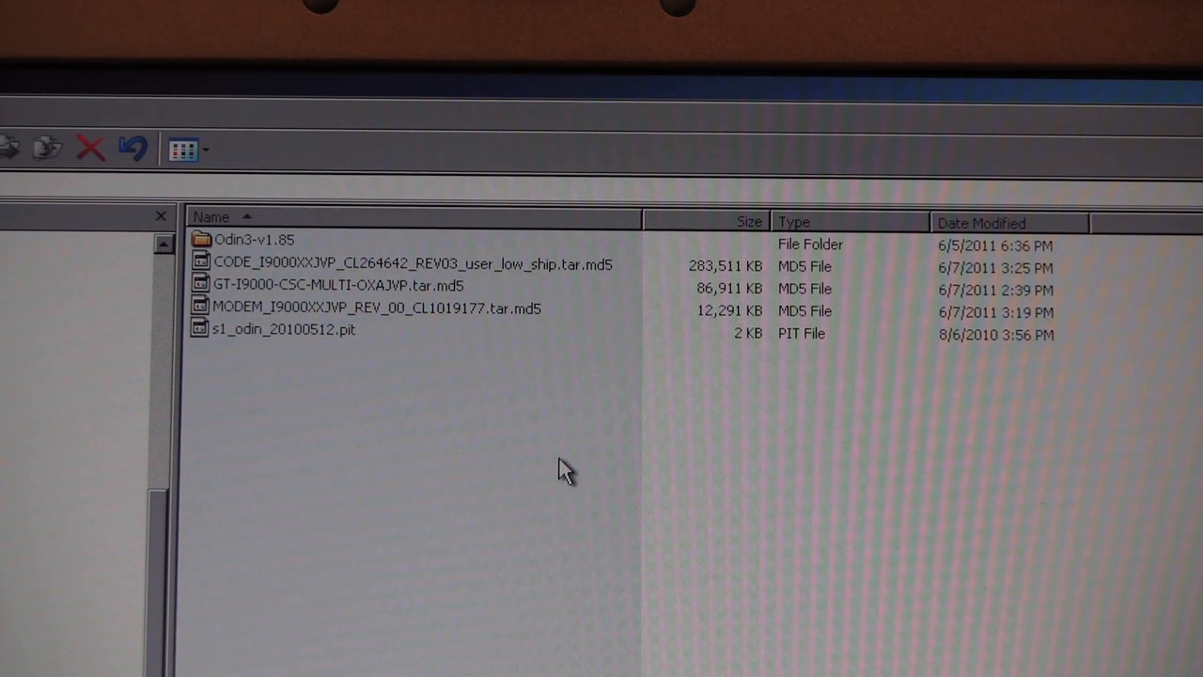
mouse_move(568, 460)
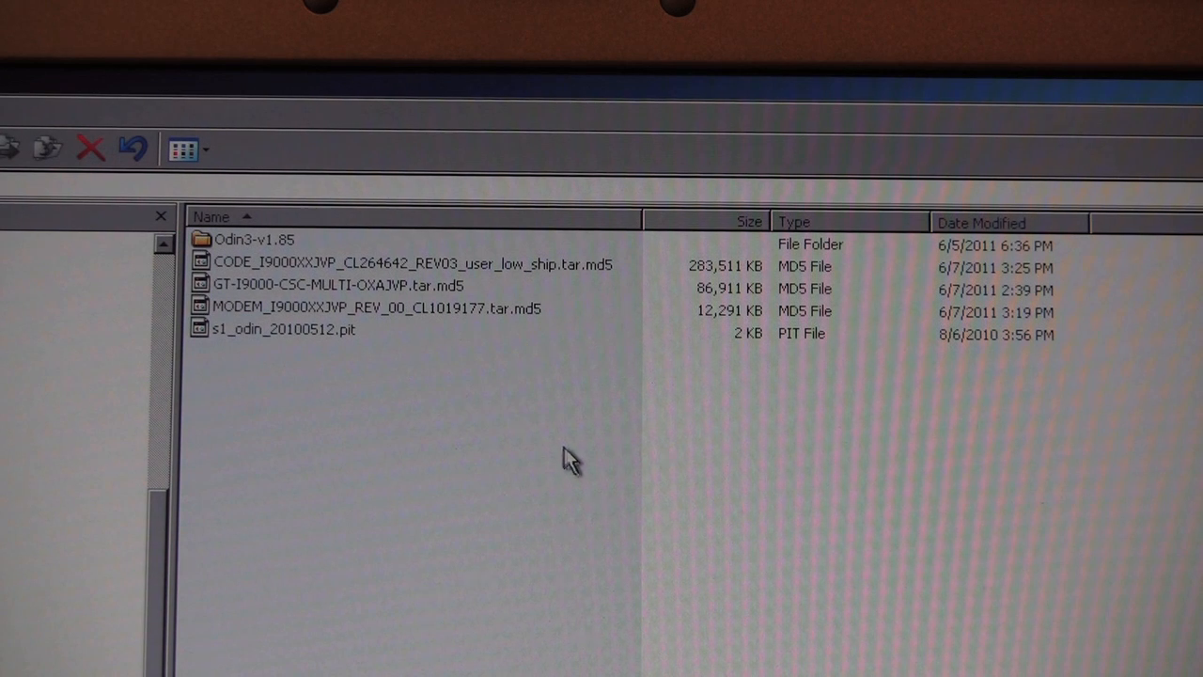
mouse_move(560, 447)
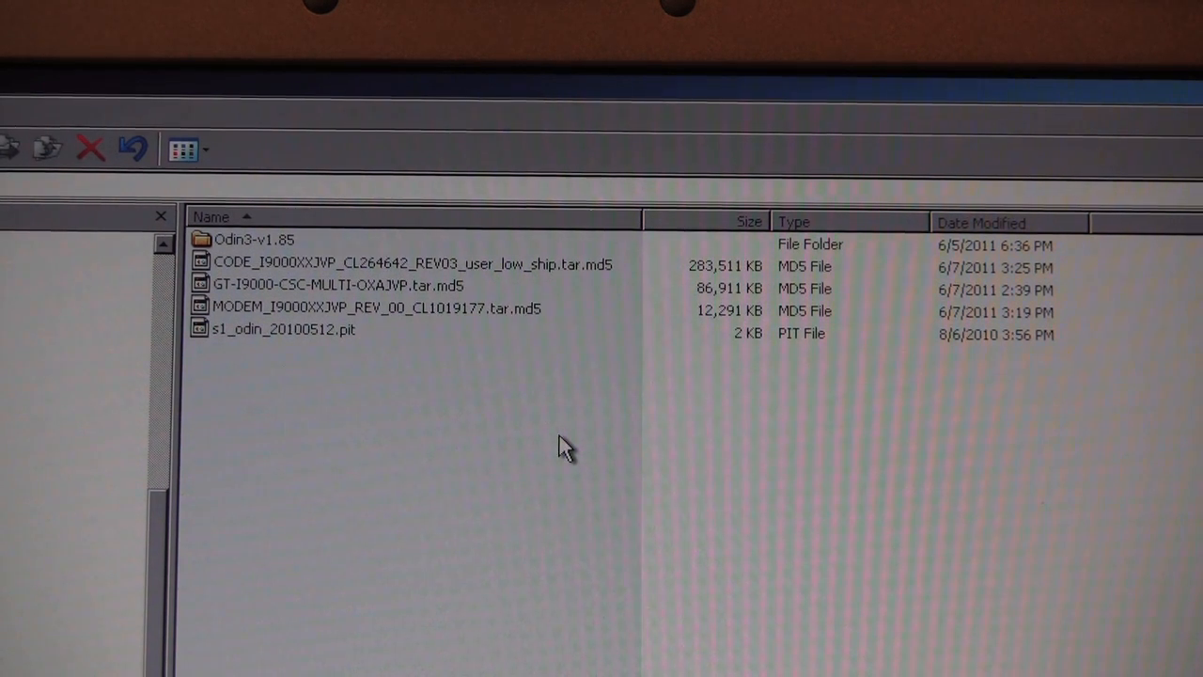
mouse_move(498, 179)
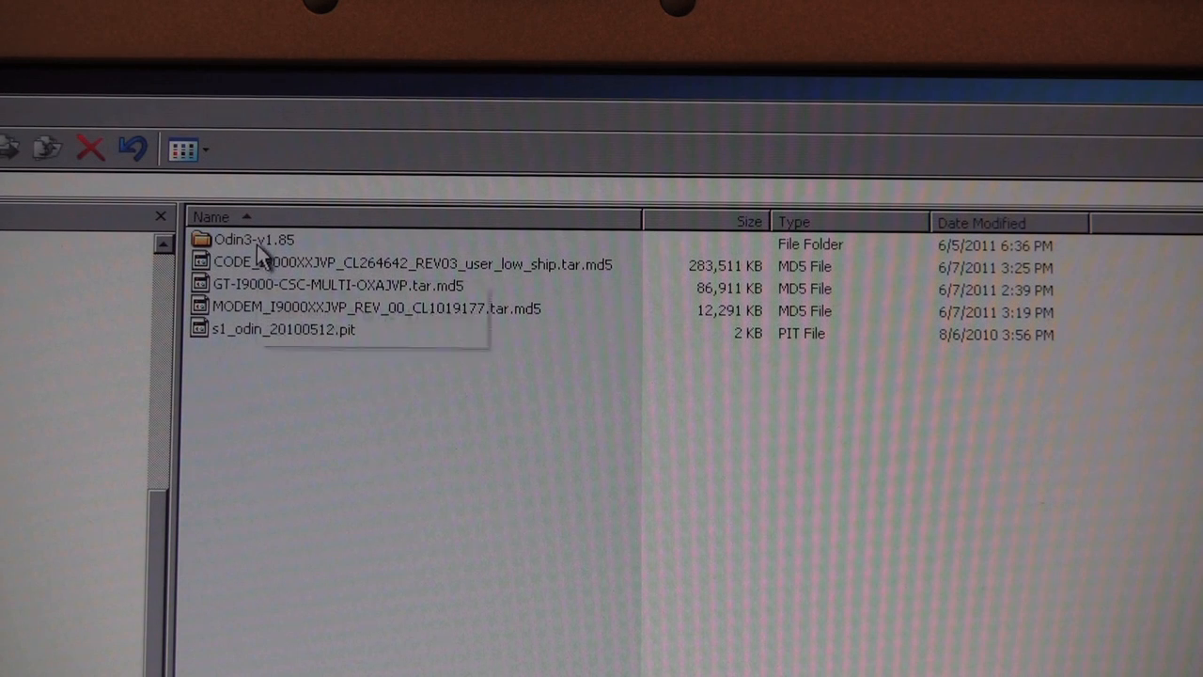
- Launch Odin3 v1.85 from the Odin3-v1.85 folder with all file slots empty
double_click(254, 239)
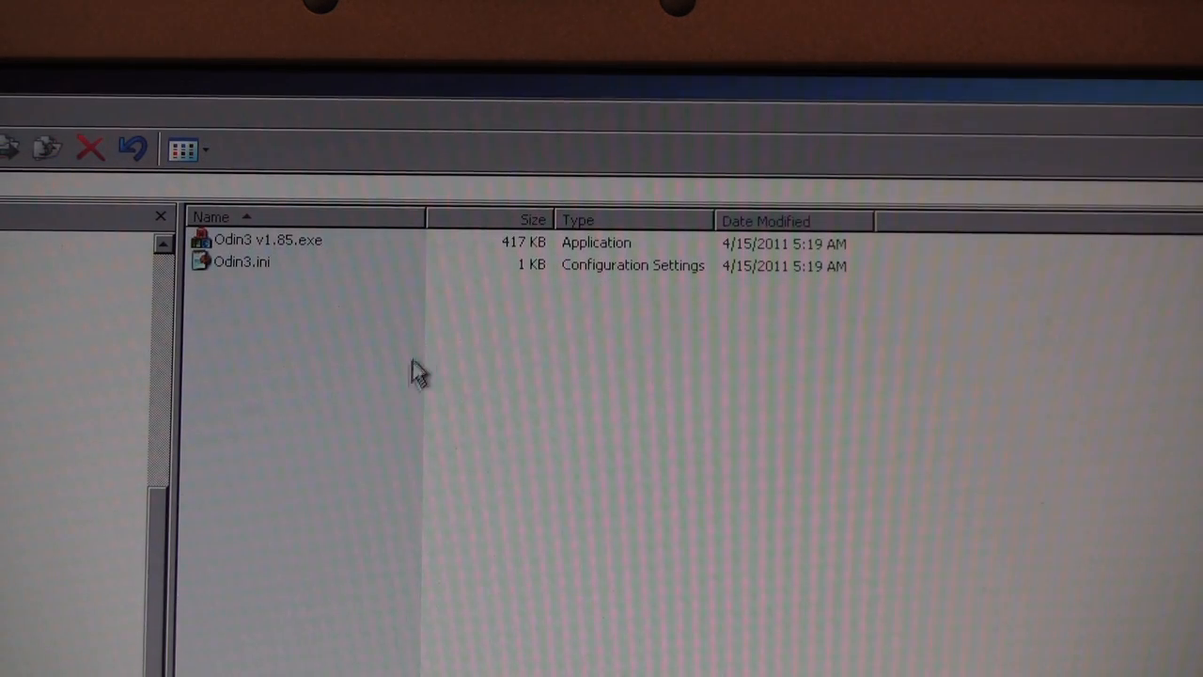
mouse_move(334, 263)
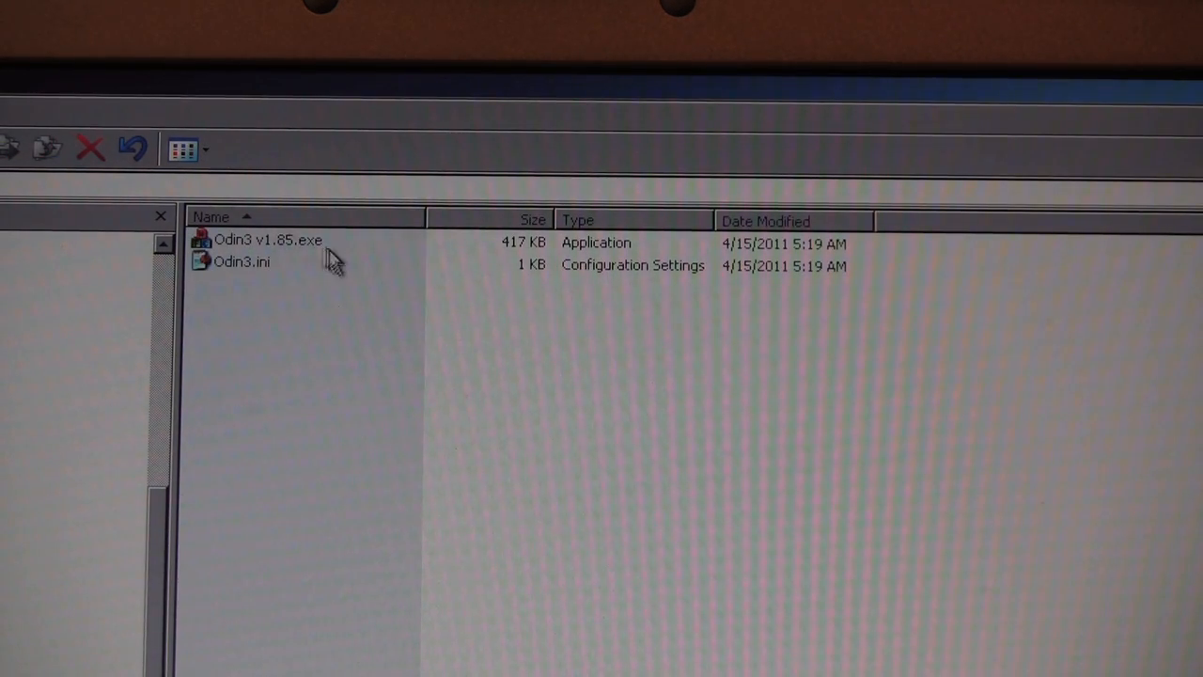
mouse_move(304, 243)
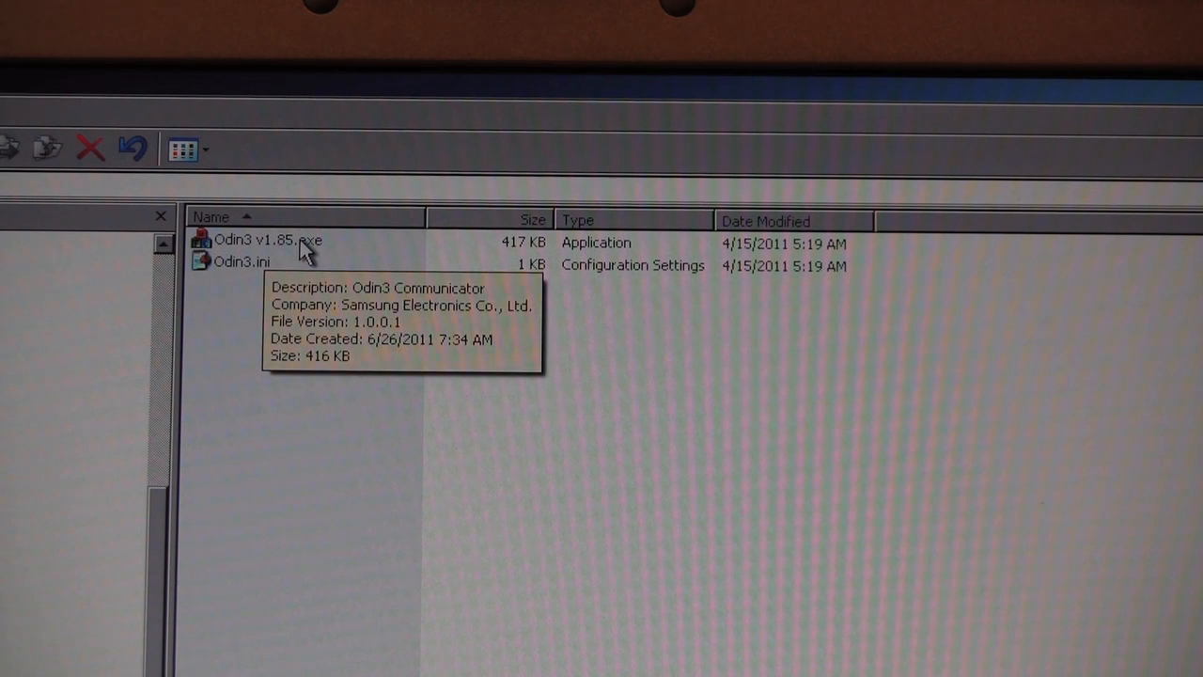
click(267, 241)
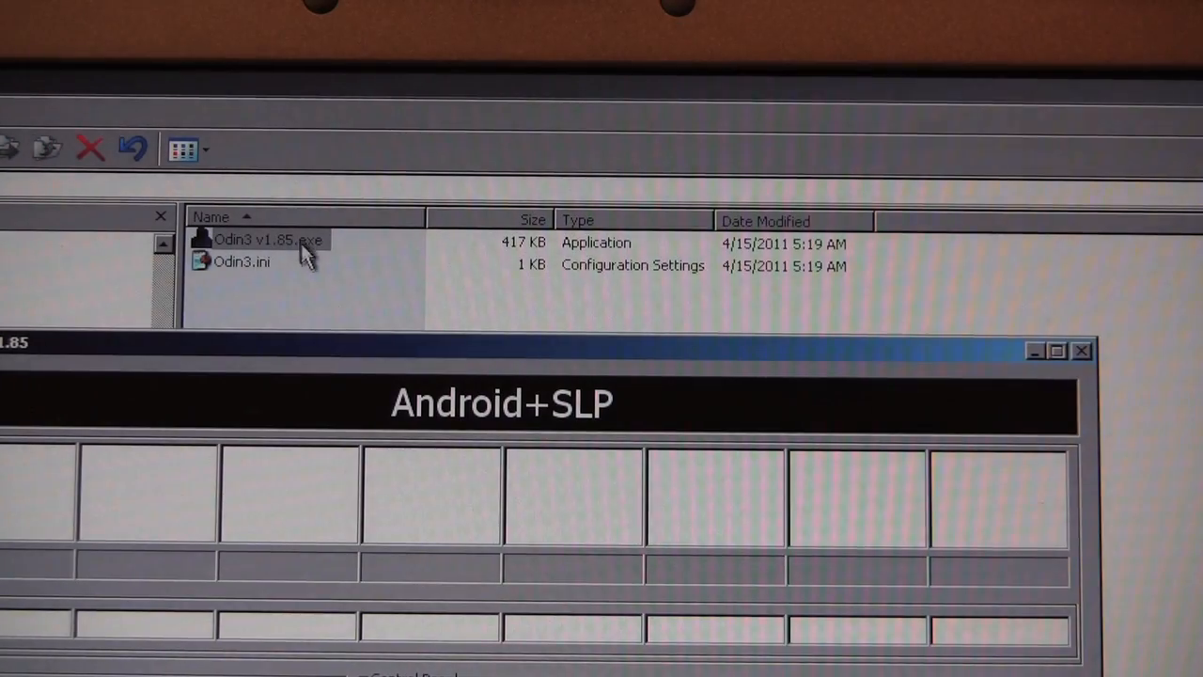
mouse_move(639, 291)
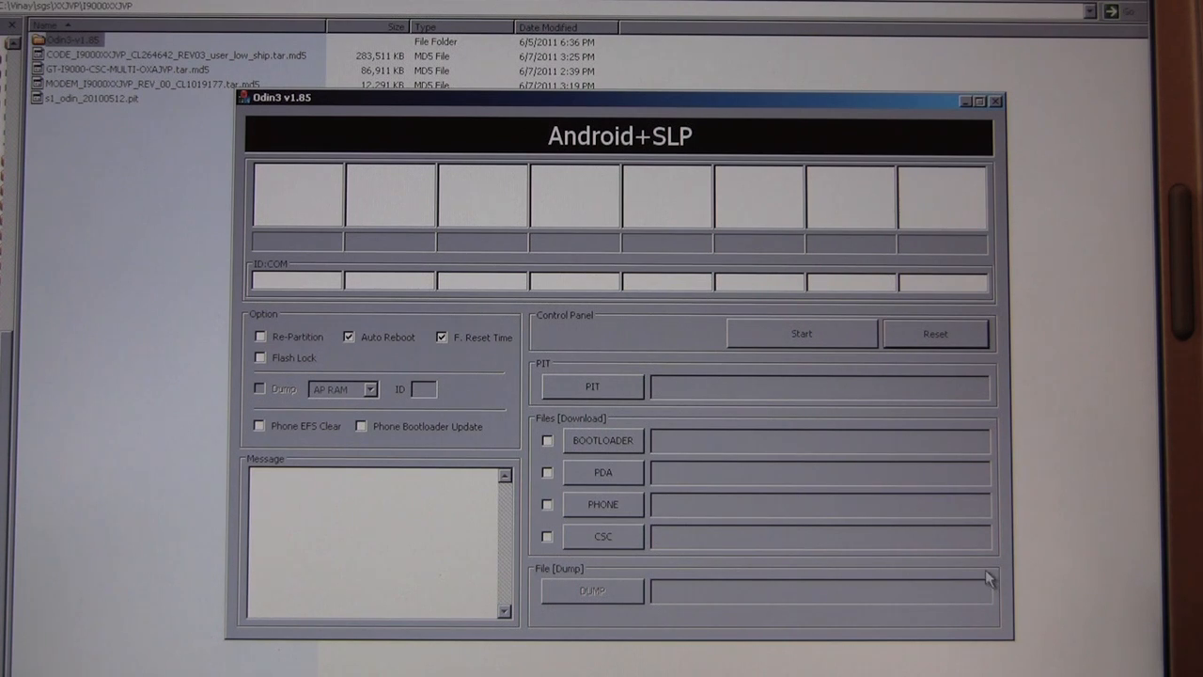
mouse_move(635, 466)
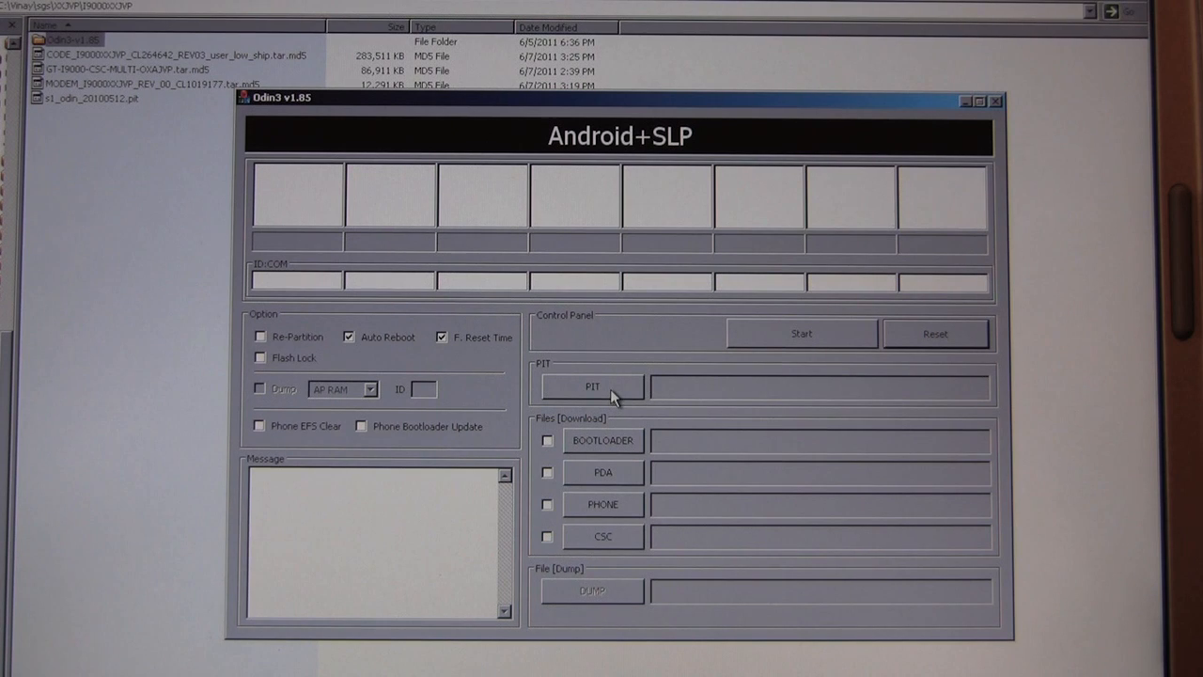
mouse_move(827, 470)
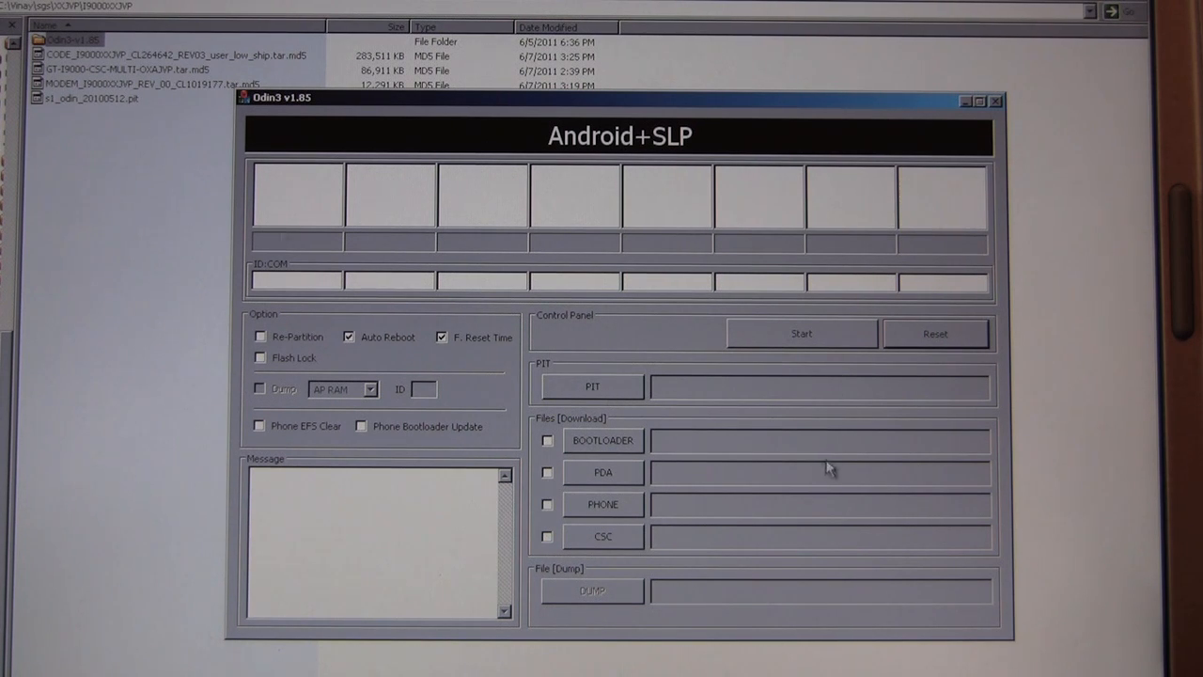
mouse_move(583, 417)
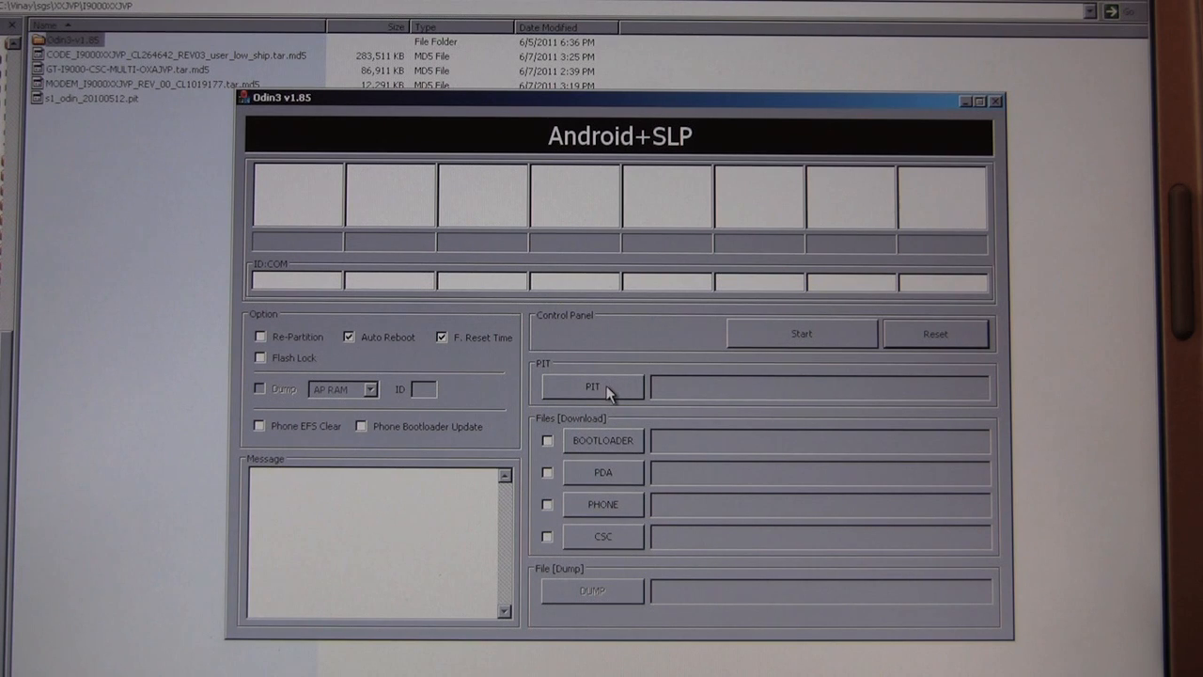
- Load the .pit partition file into PIT and the CODE archive into PDA
click(591, 387)
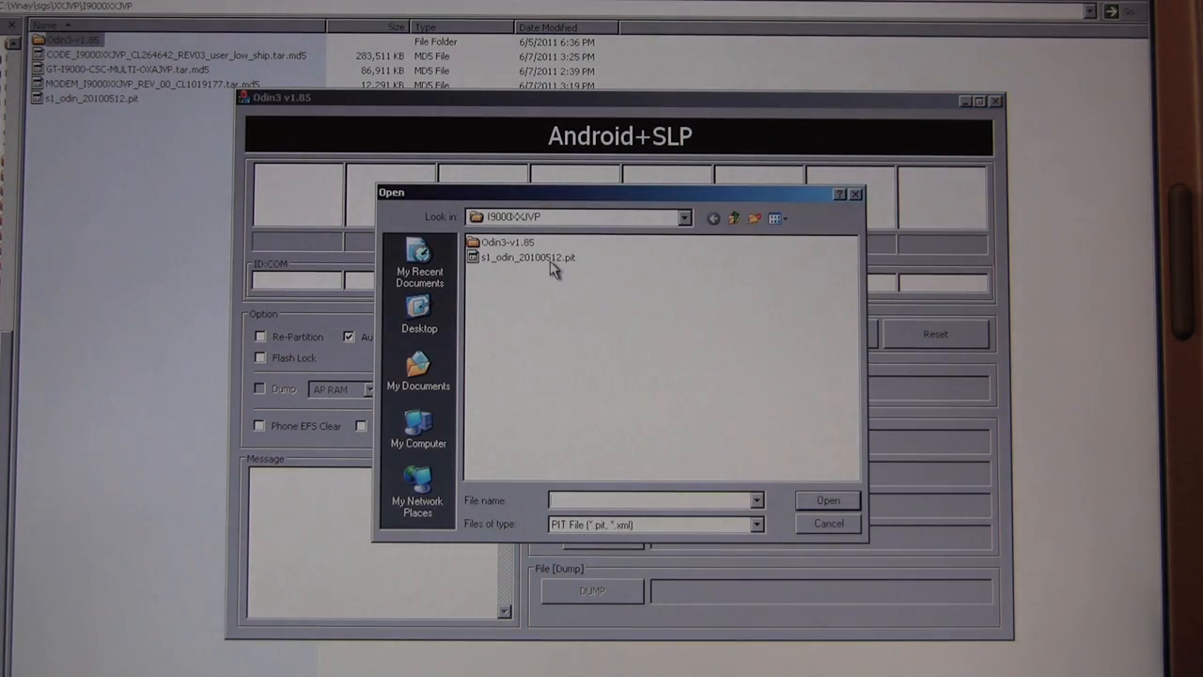
click(529, 256)
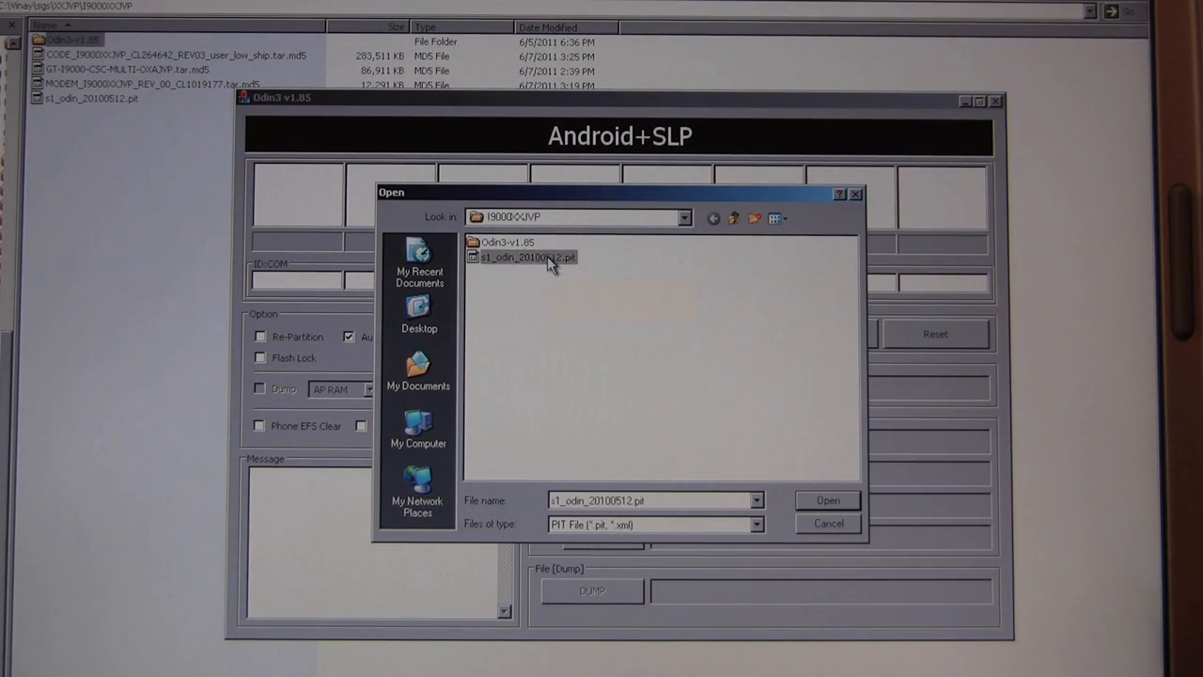
click(828, 501)
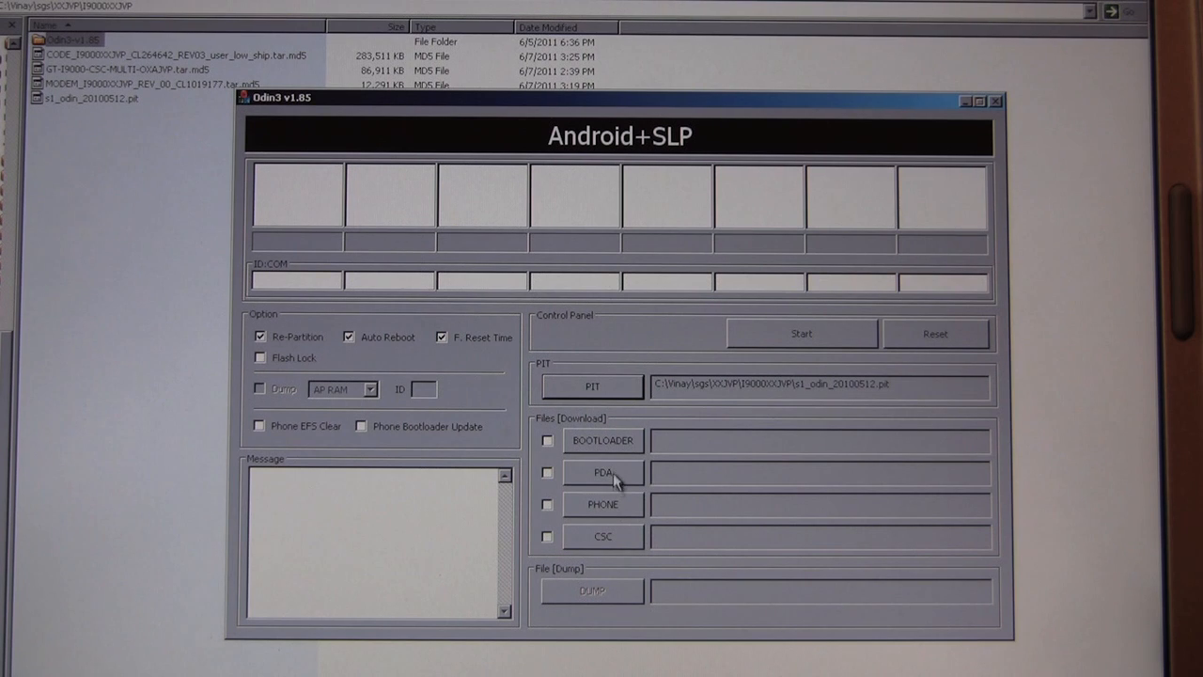
click(601, 472)
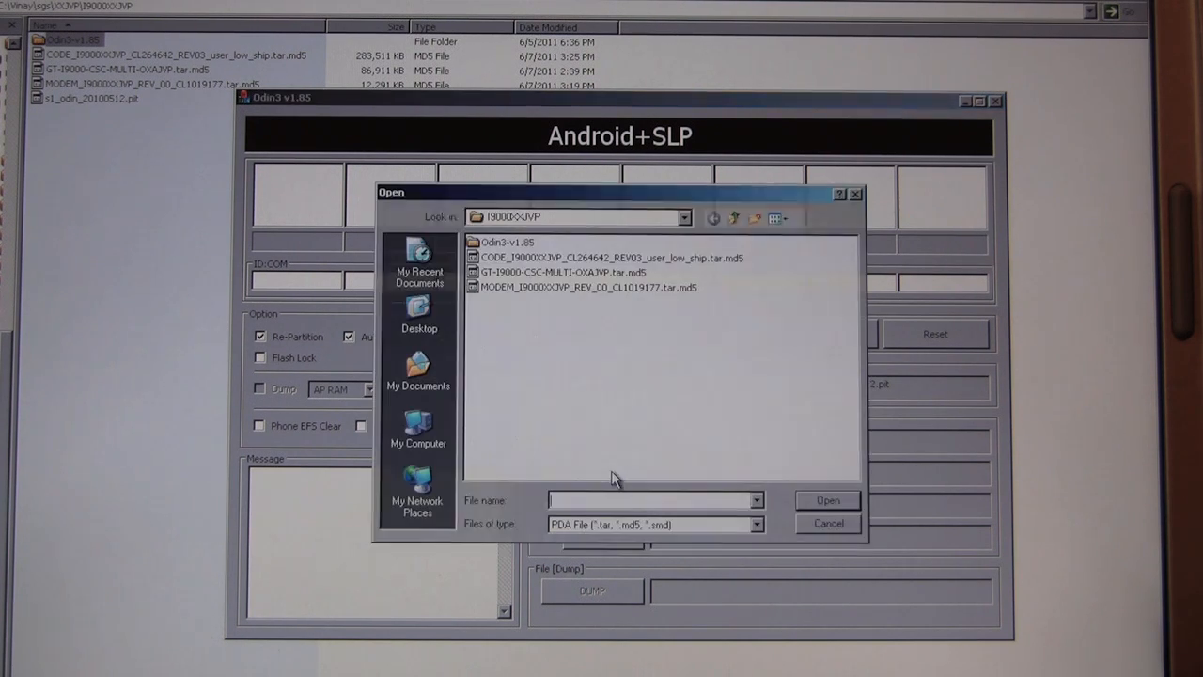
mouse_move(611, 263)
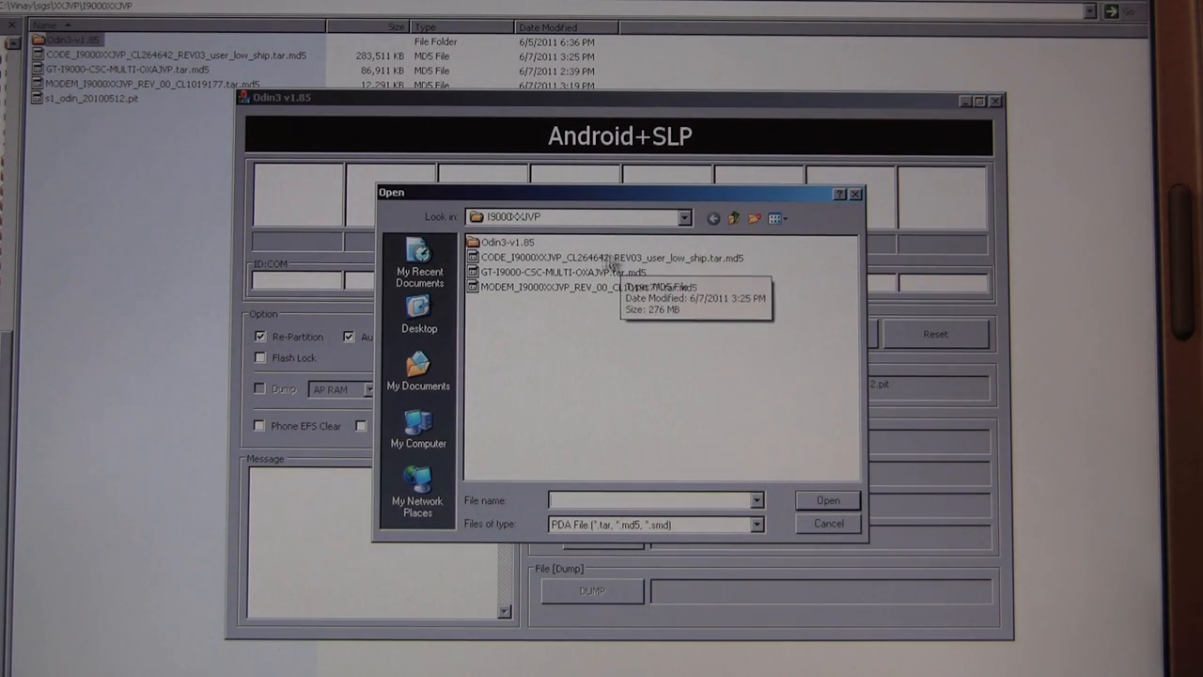
click(611, 258)
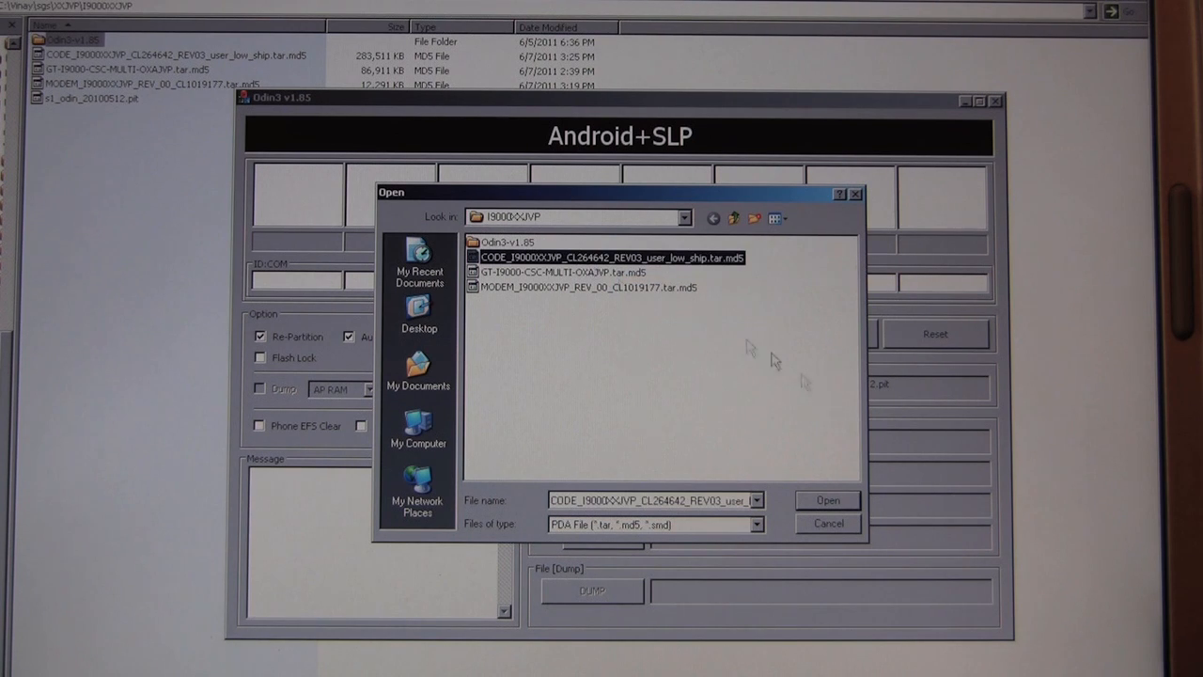
click(828, 500)
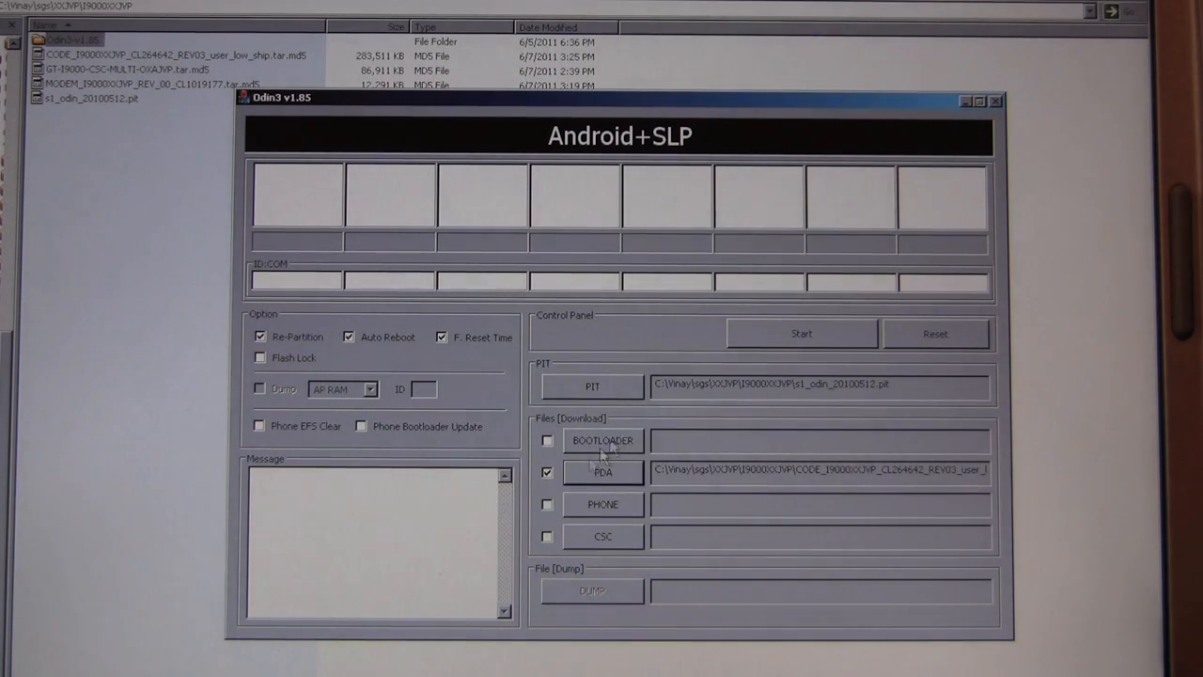
- Load the MODEM file into PHONE and the CSC archive into CSC
click(602, 504)
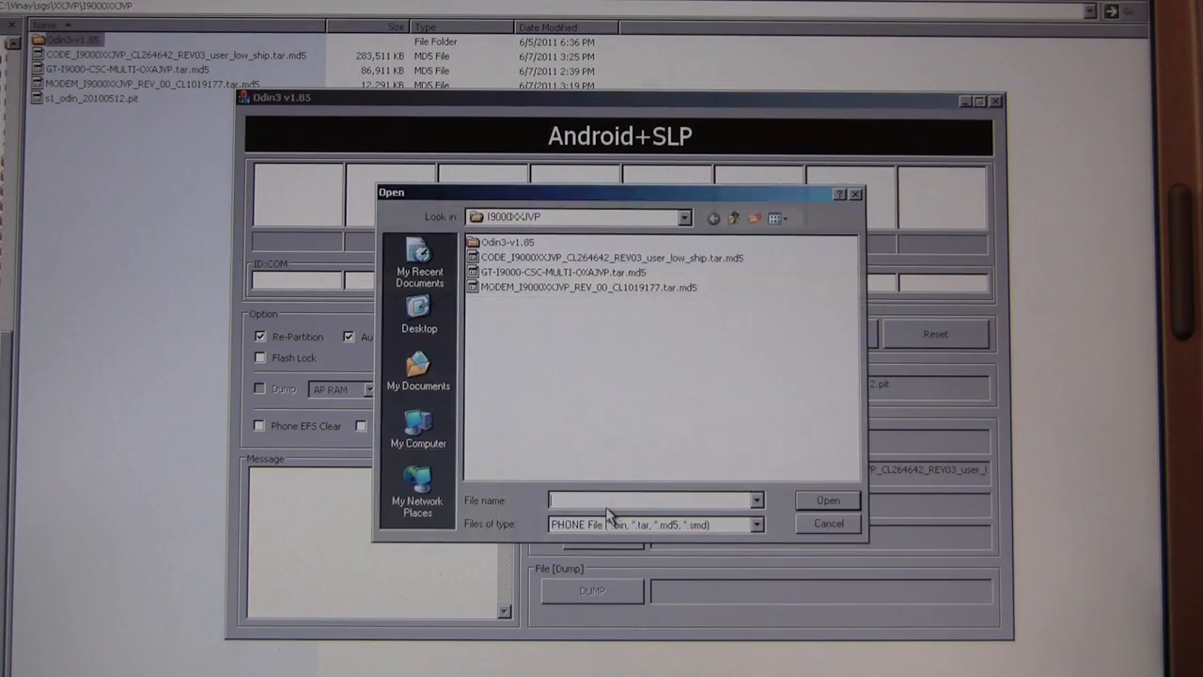
mouse_move(489, 291)
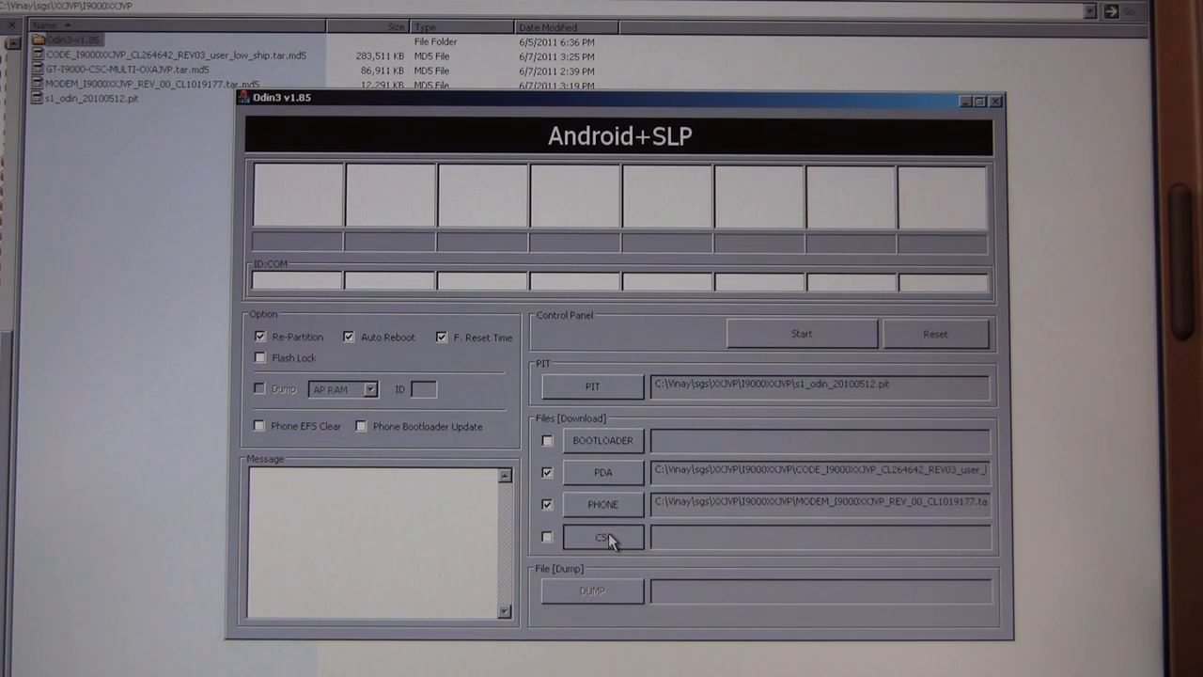
click(602, 538)
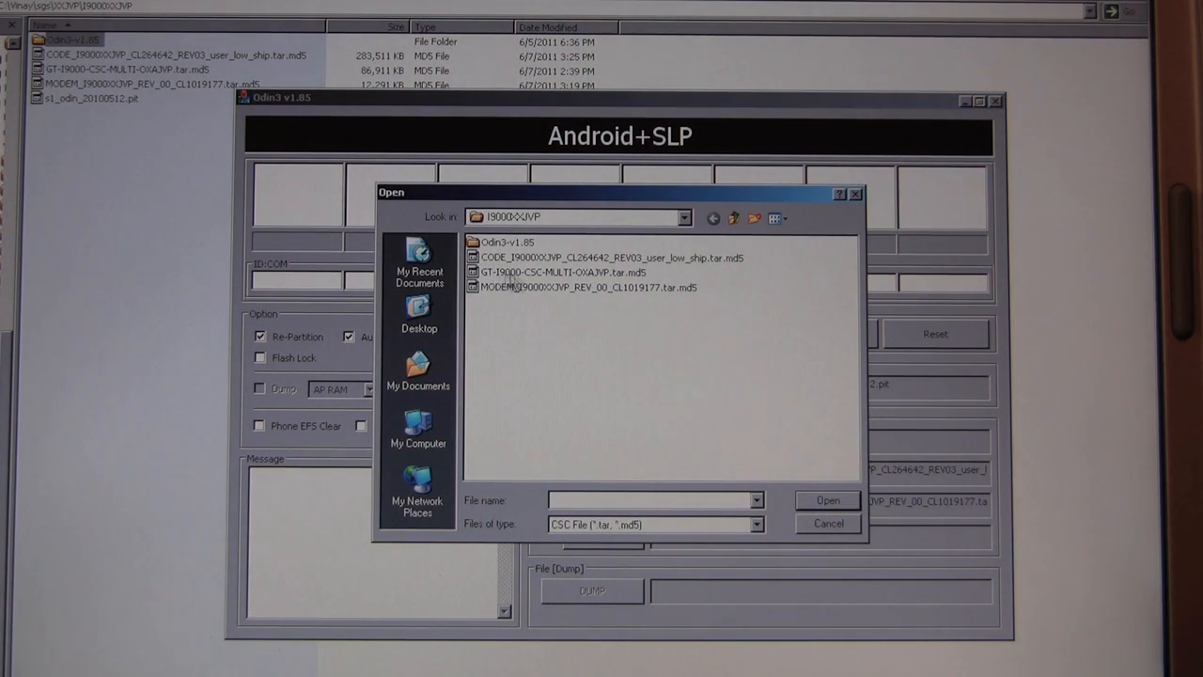
click(582, 273)
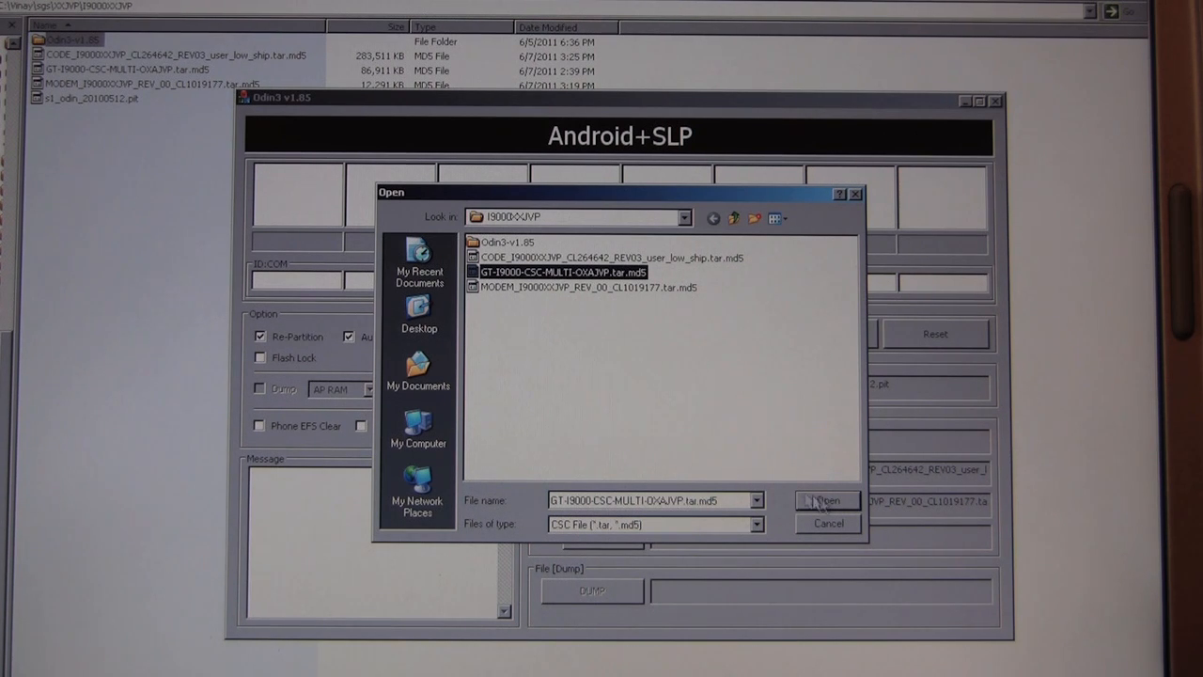
click(828, 500)
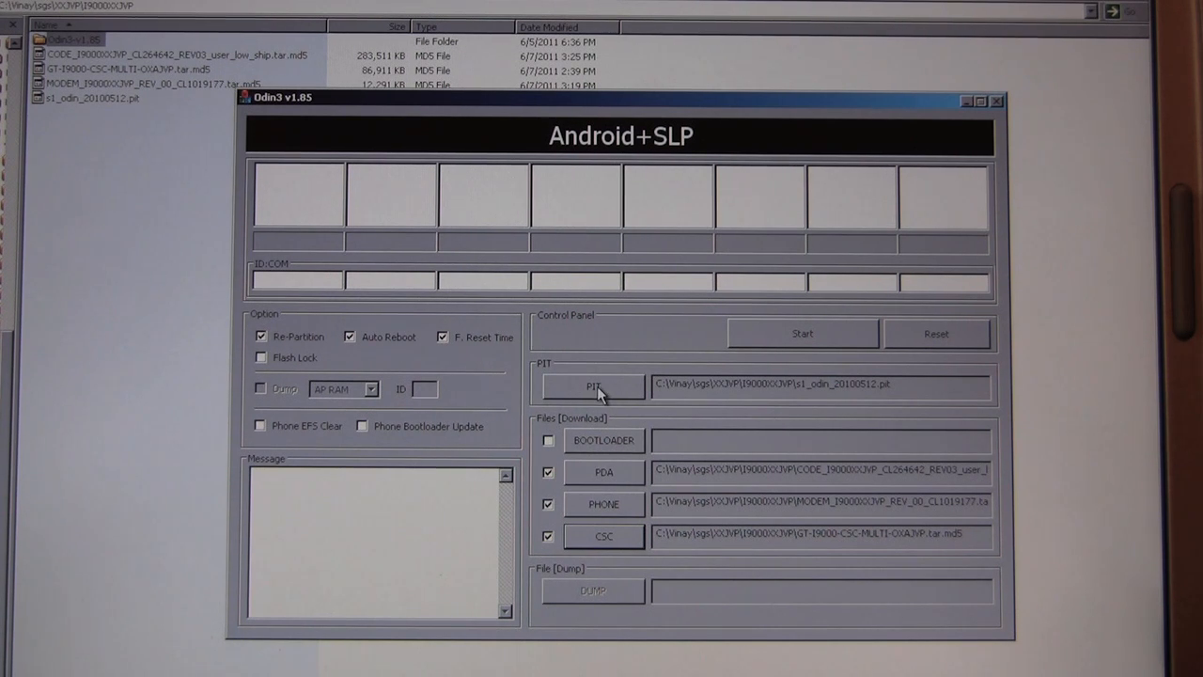
mouse_move(865, 413)
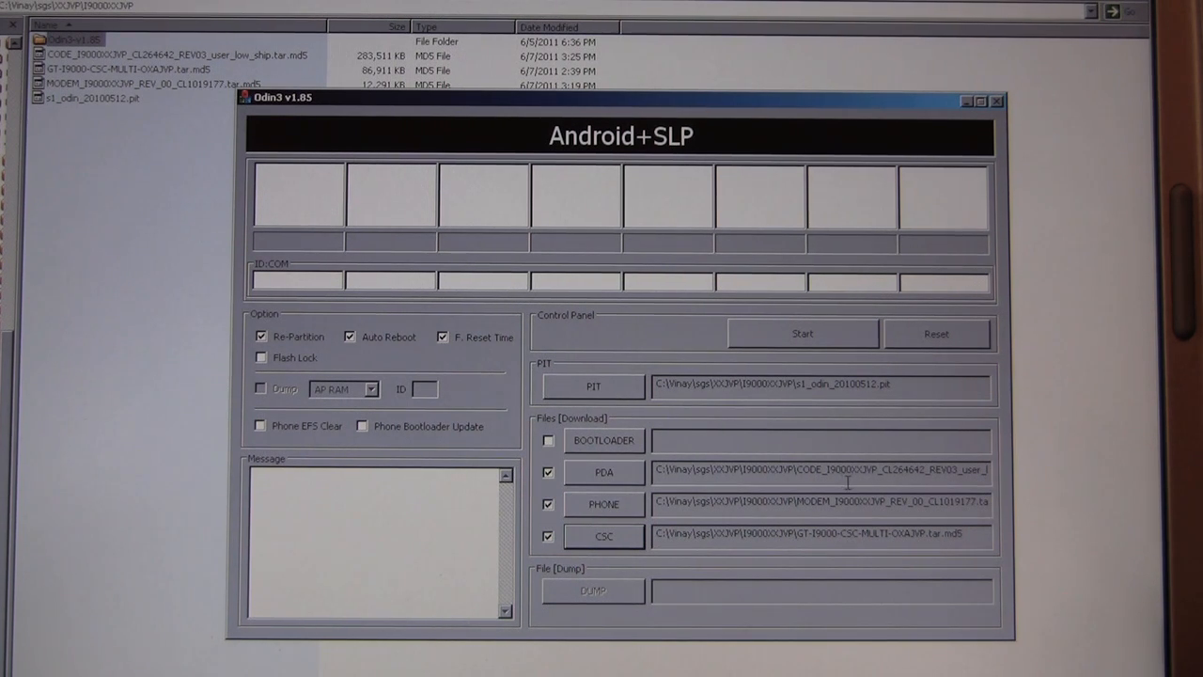
mouse_move(676, 418)
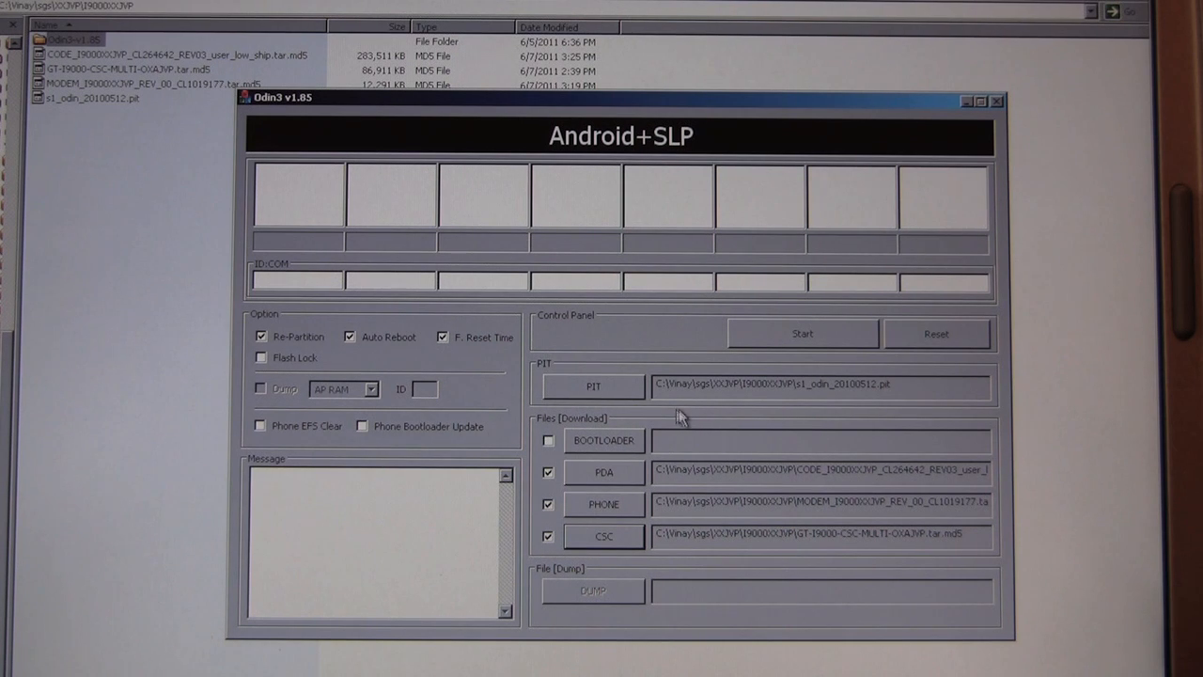
mouse_move(361, 346)
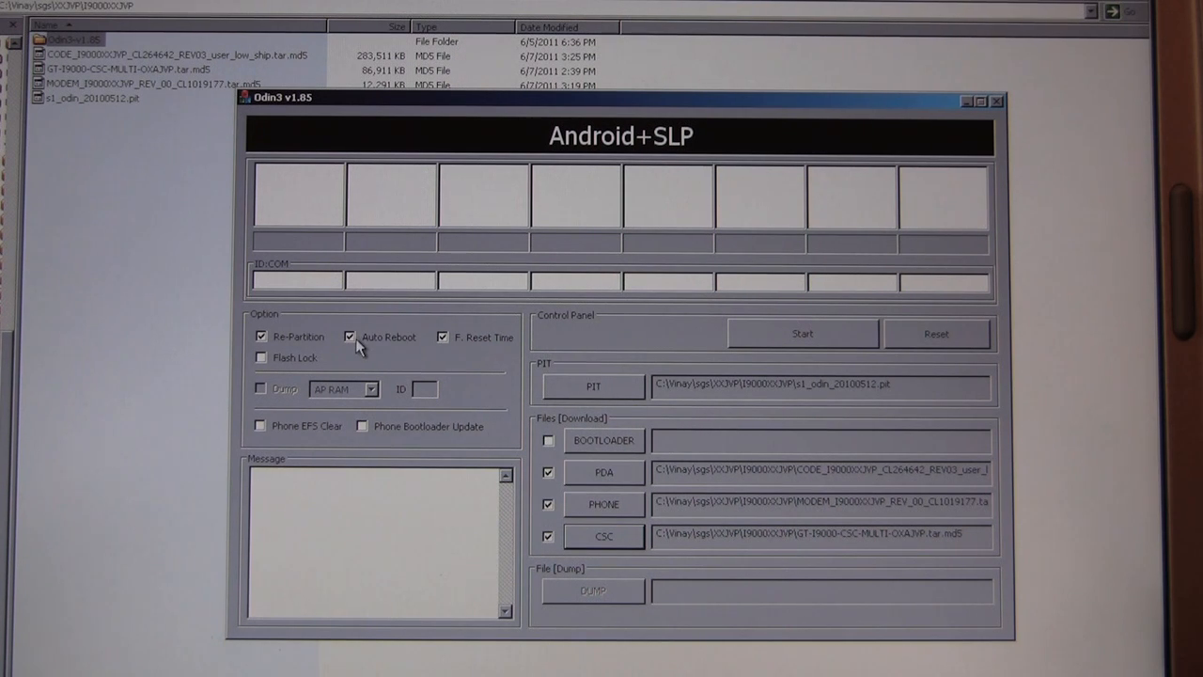
mouse_move(455, 361)
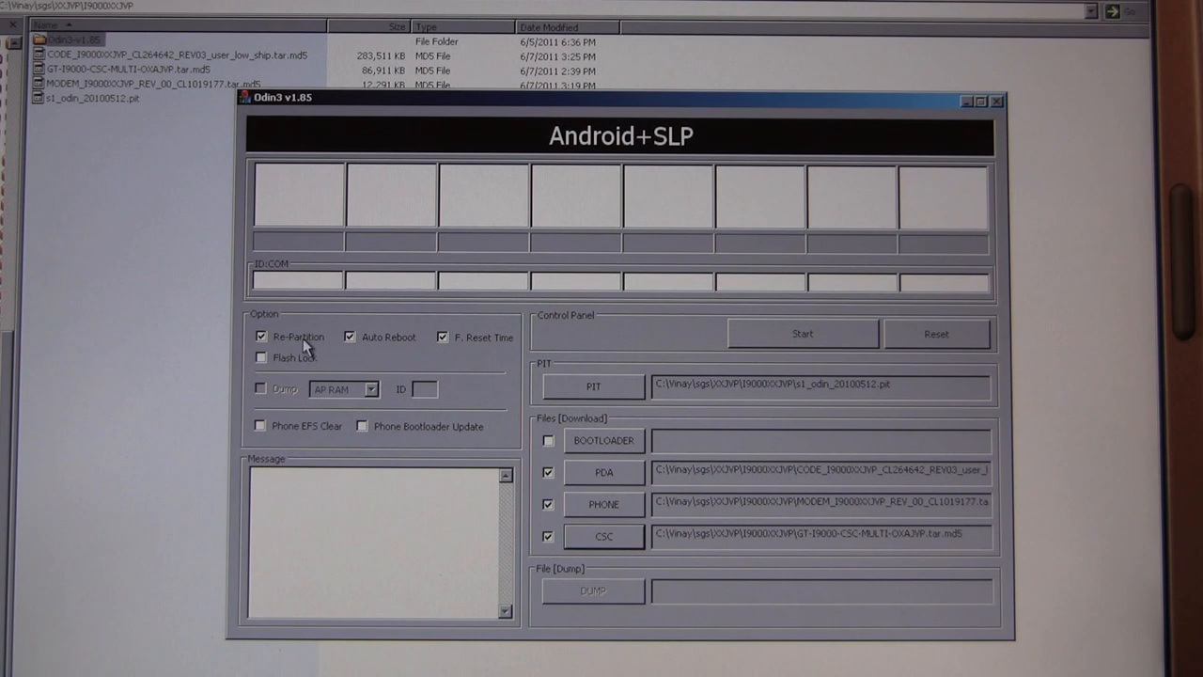
mouse_move(407, 358)
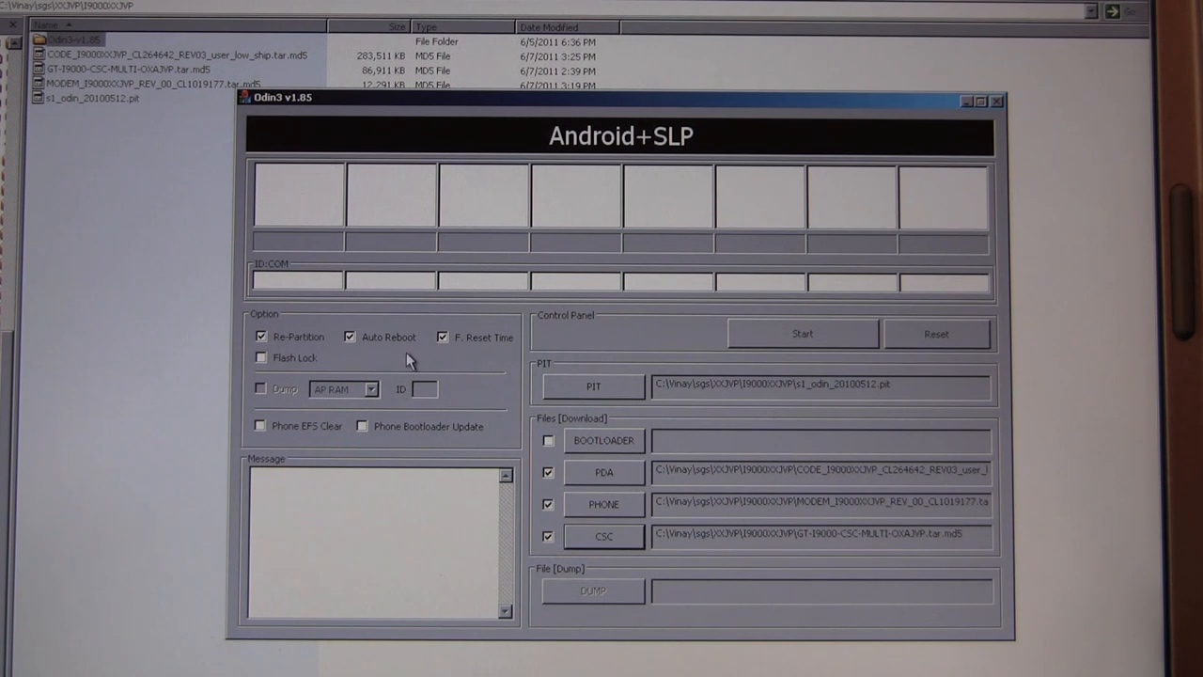
mouse_move(369, 465)
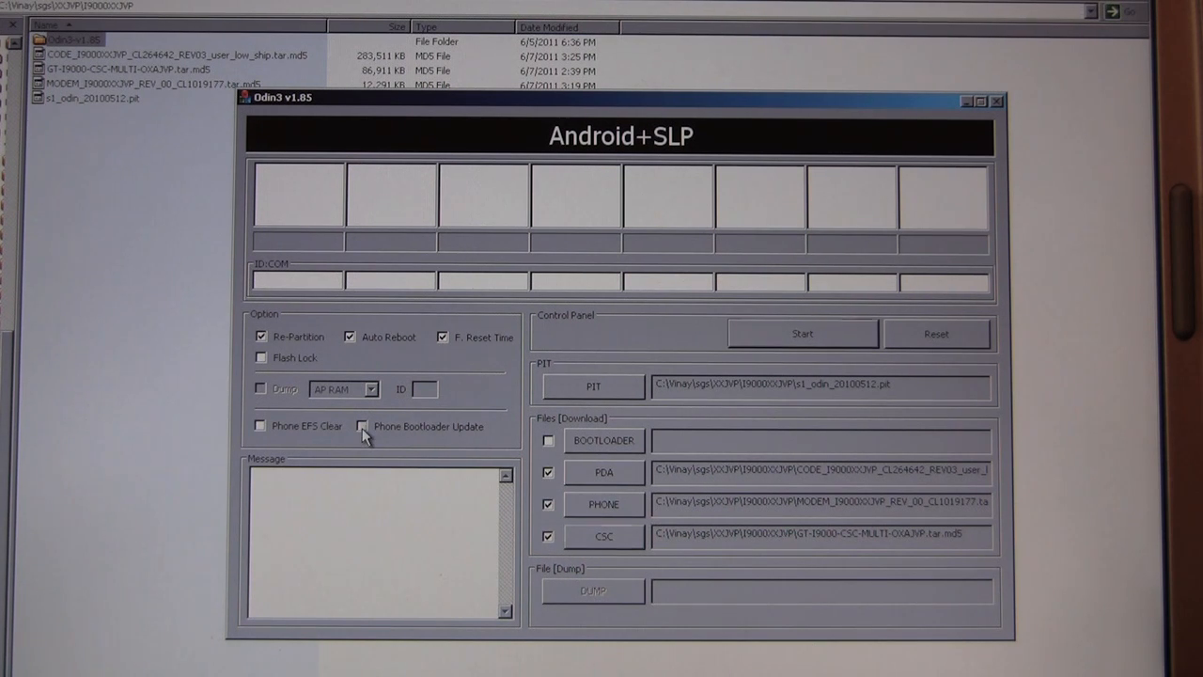
- Enable Phone Bootloader Update alongside Re-Partition, Auto Reboot and F. Reset Time
click(361, 425)
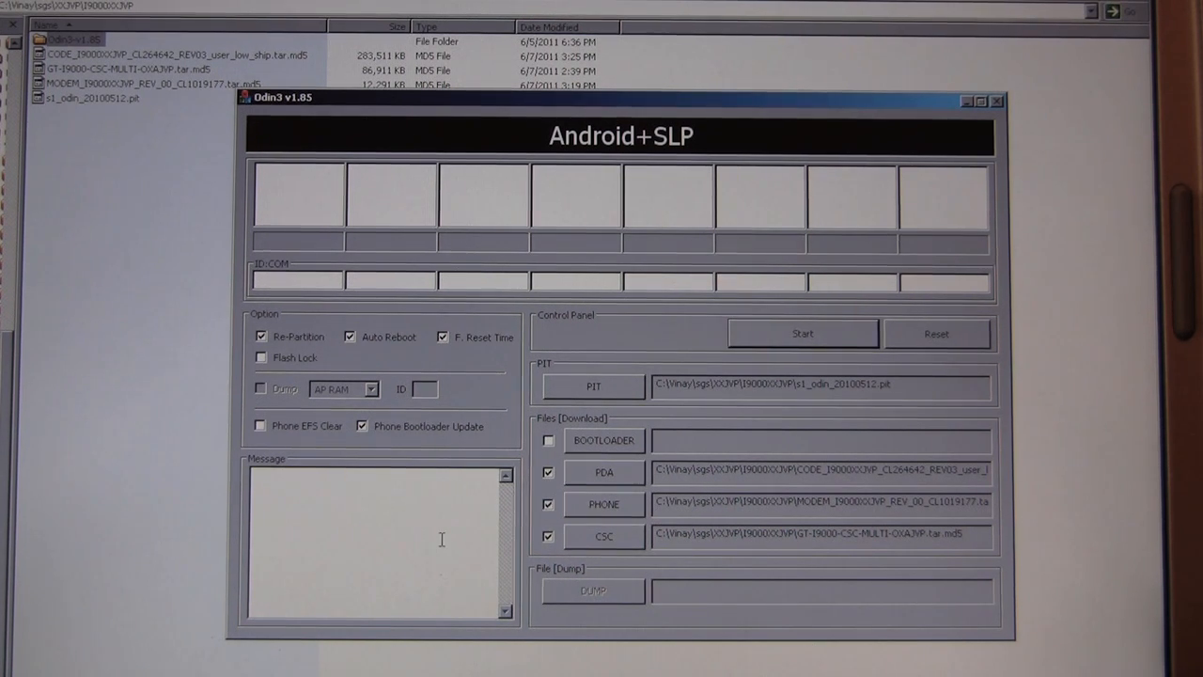